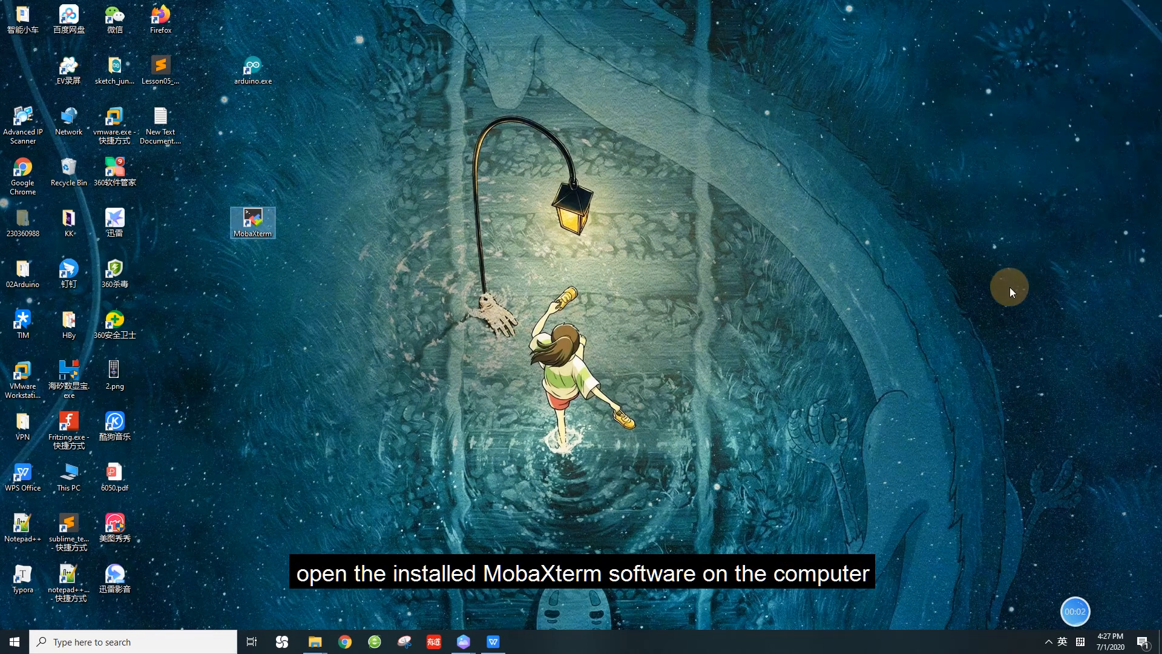
- Launch MobaXterm and start the saved SSH session to 192.168.3.157
double_click(252, 222)
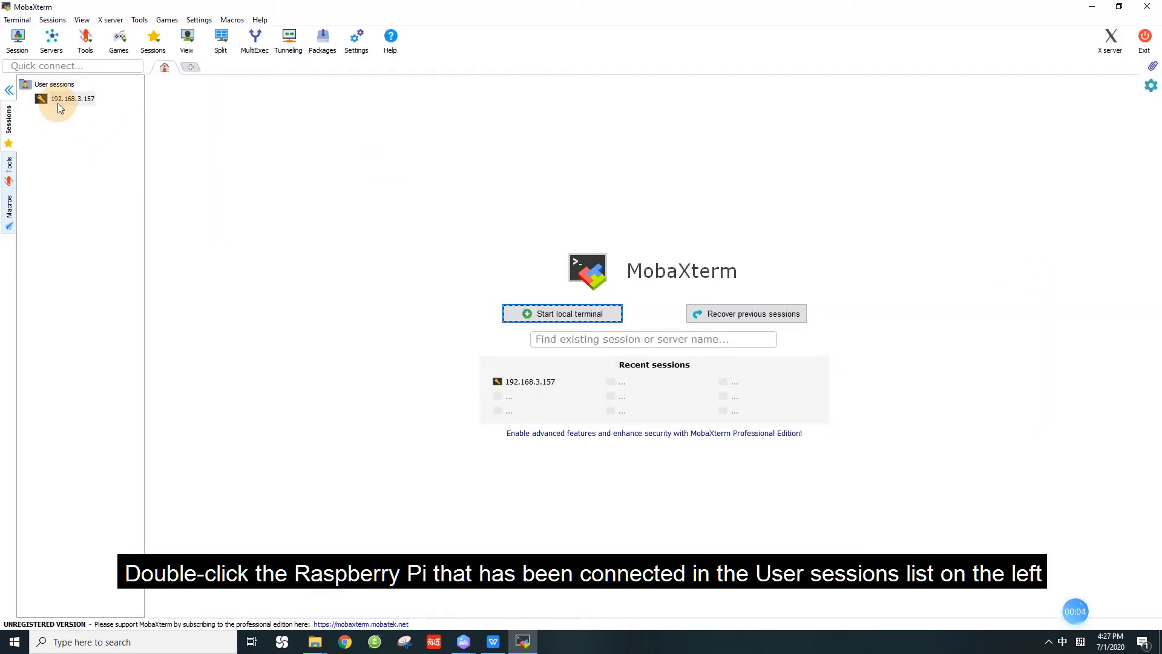
click(71, 98)
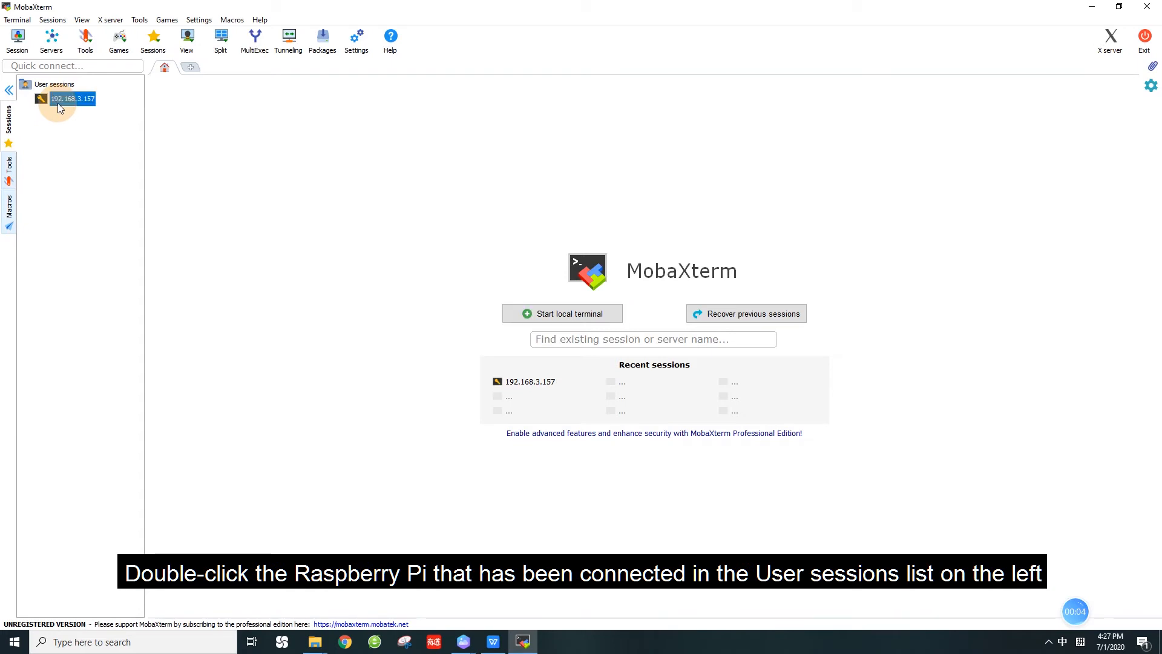
double_click(71, 98)
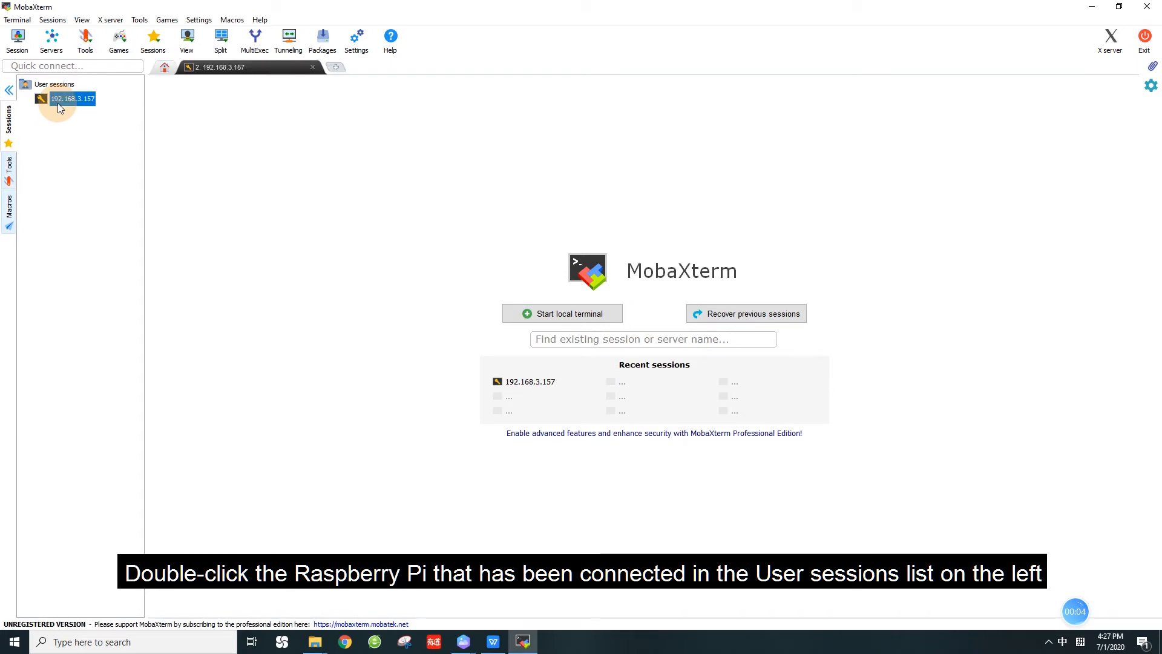
- Log in to the Raspberry Pi as user pi to reach a shell prompt
double_click(71, 98)
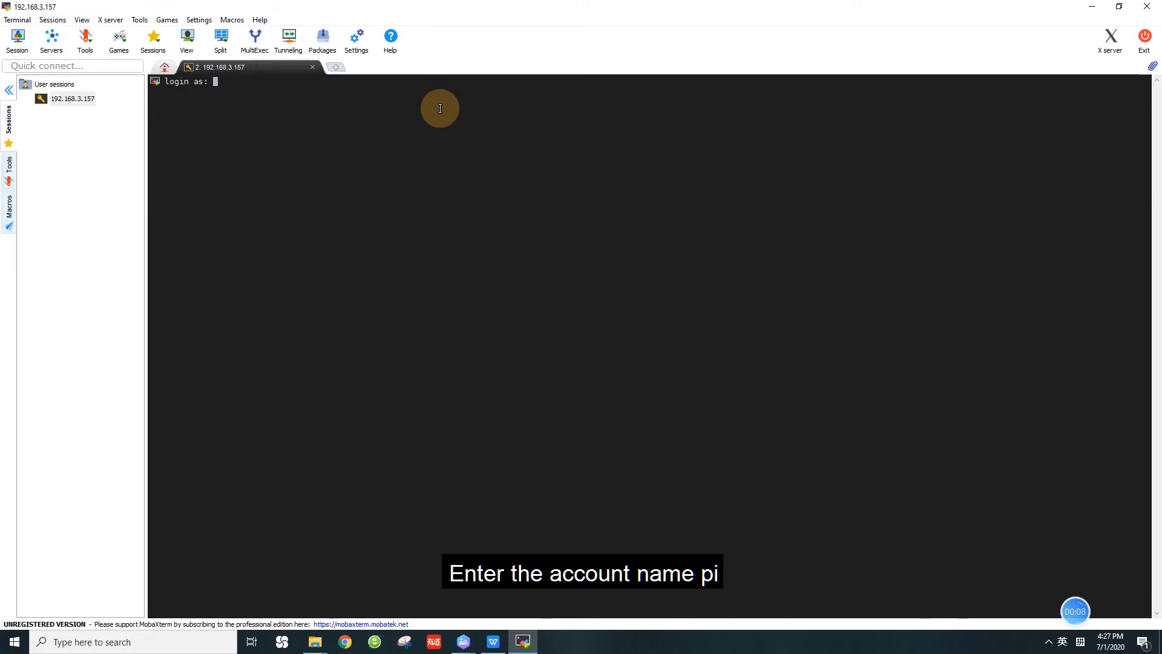
key(Return)
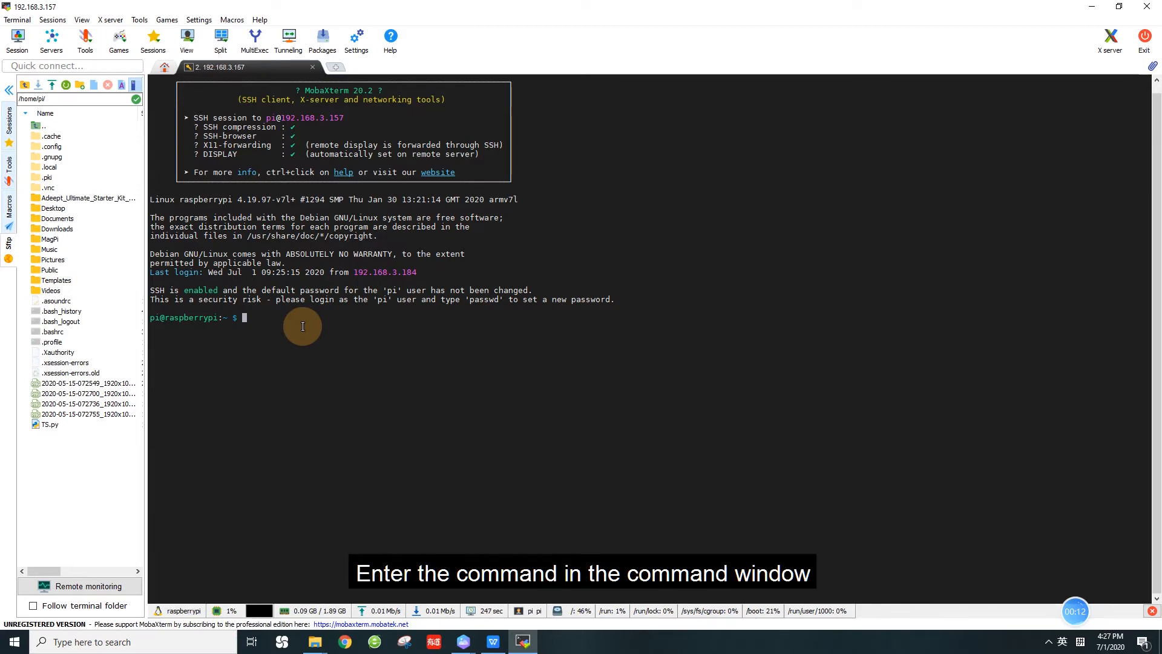
- Change into Adeept_Ultimate_Starter_Kit_for_RPi/Lesson05_MPU6050/code/c and list it to show Lesson05_MPU6050.c
text(cd)
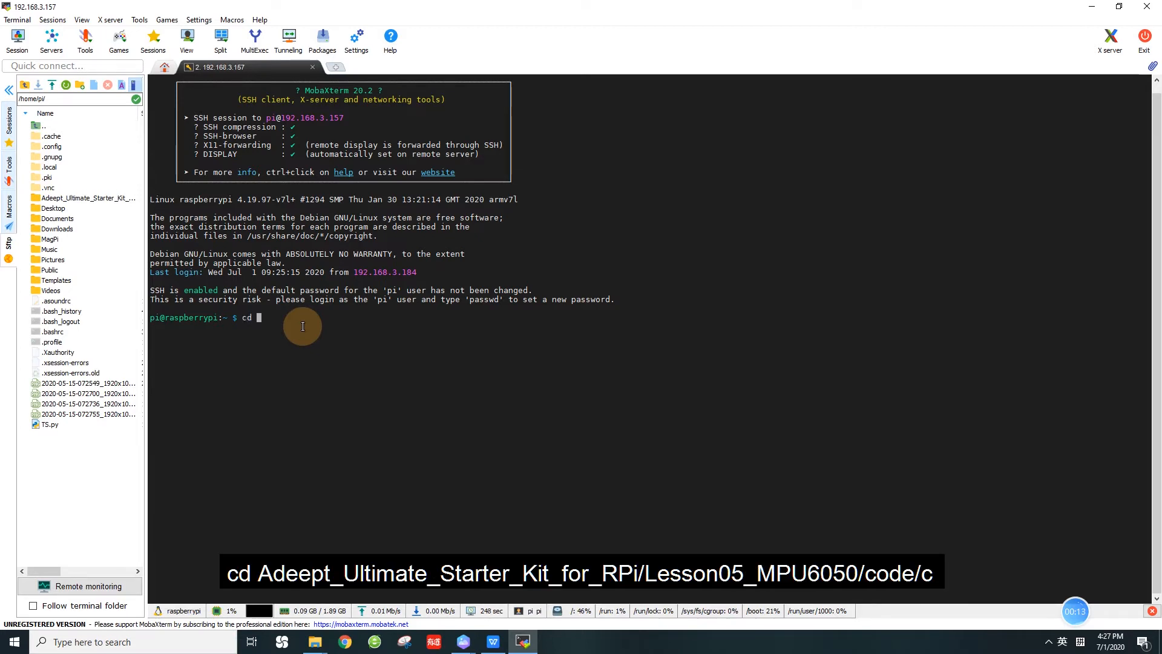
text(Adeept_Ultimate_Starter_Kit_for_RPi/Lesson05_MPU6050/)
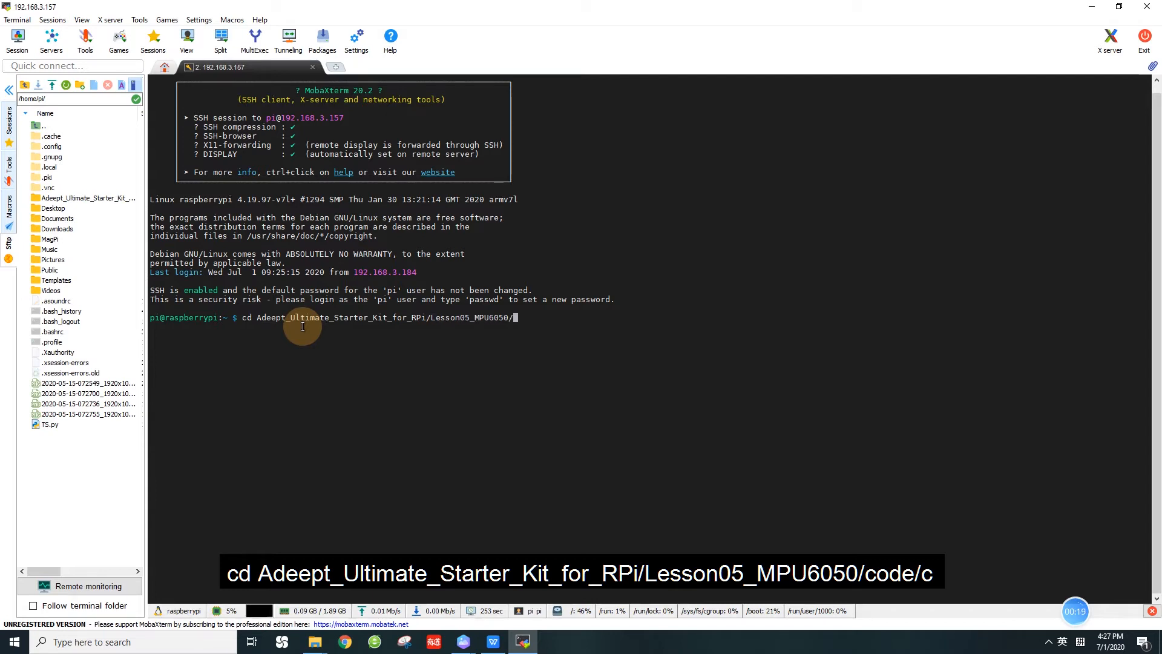
text(code/c)
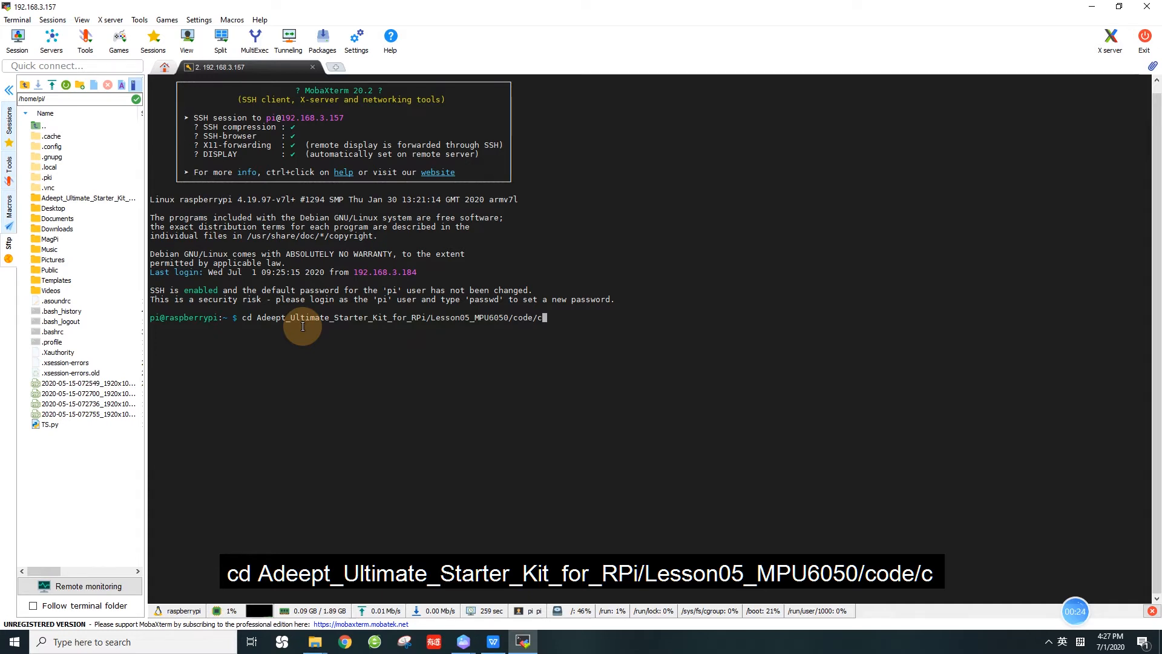
key(Return)
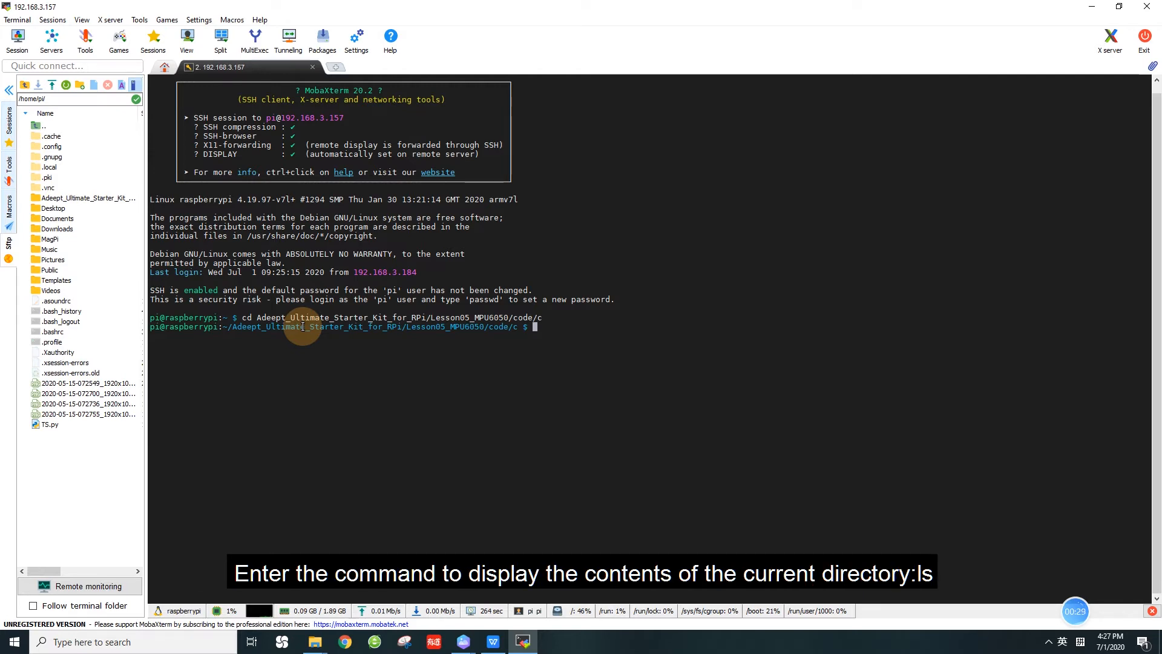
text(l)
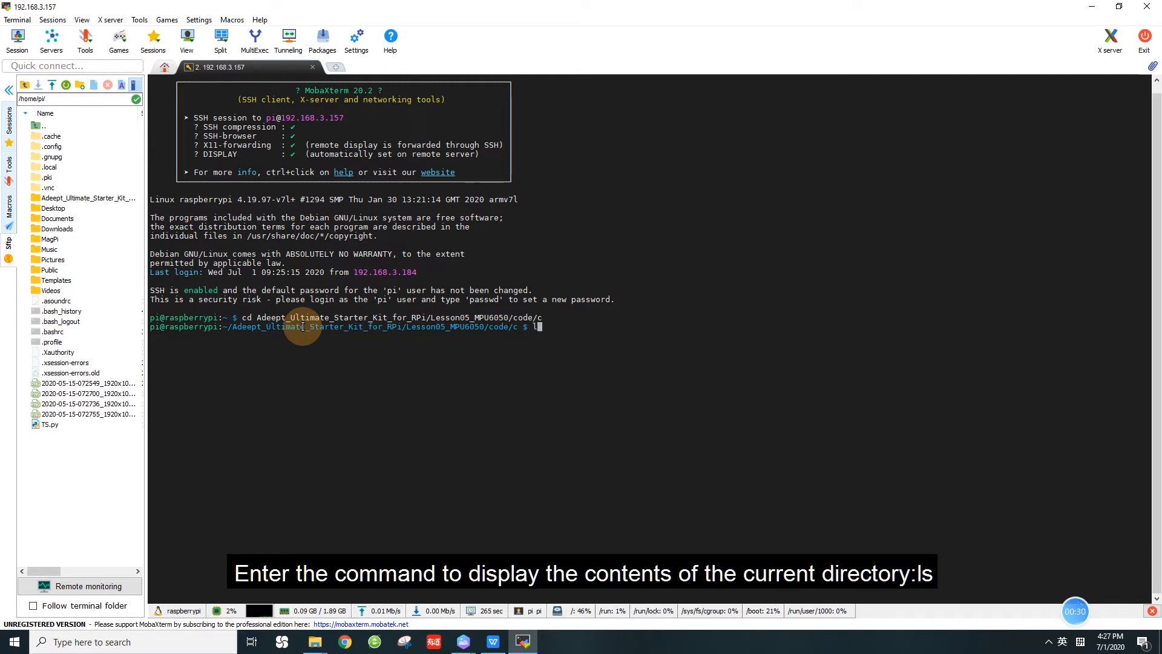
key(Return)
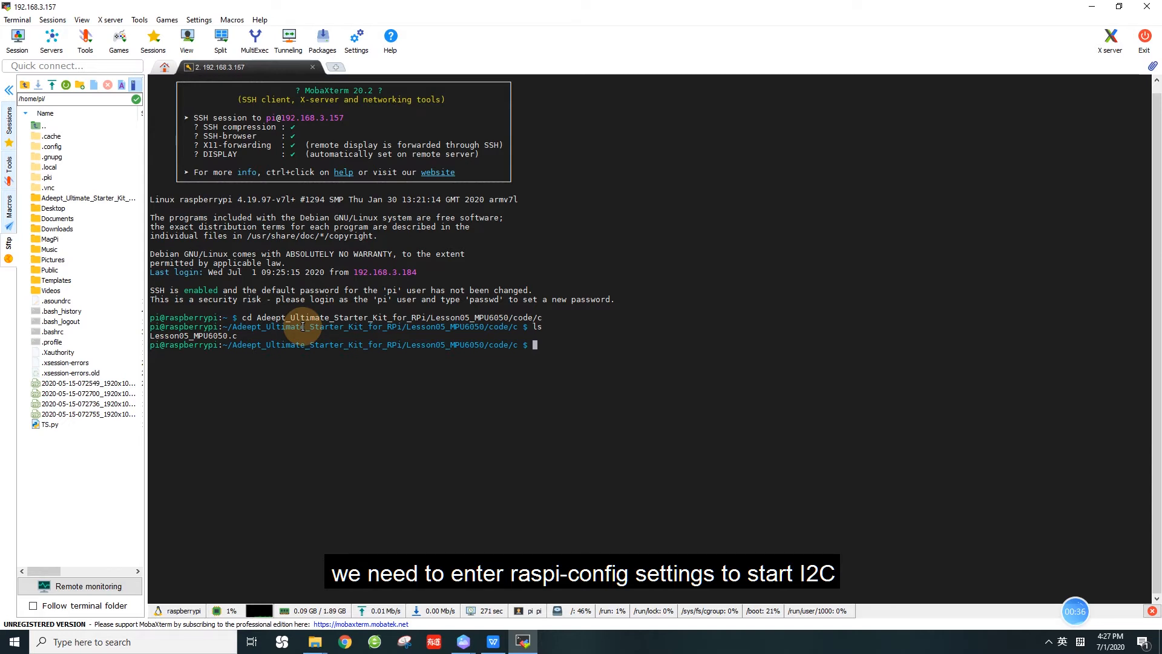
- Run sudo raspi-config, enter Interfacing Options for I2C, and return to the shell prompt
text(sudo ra)
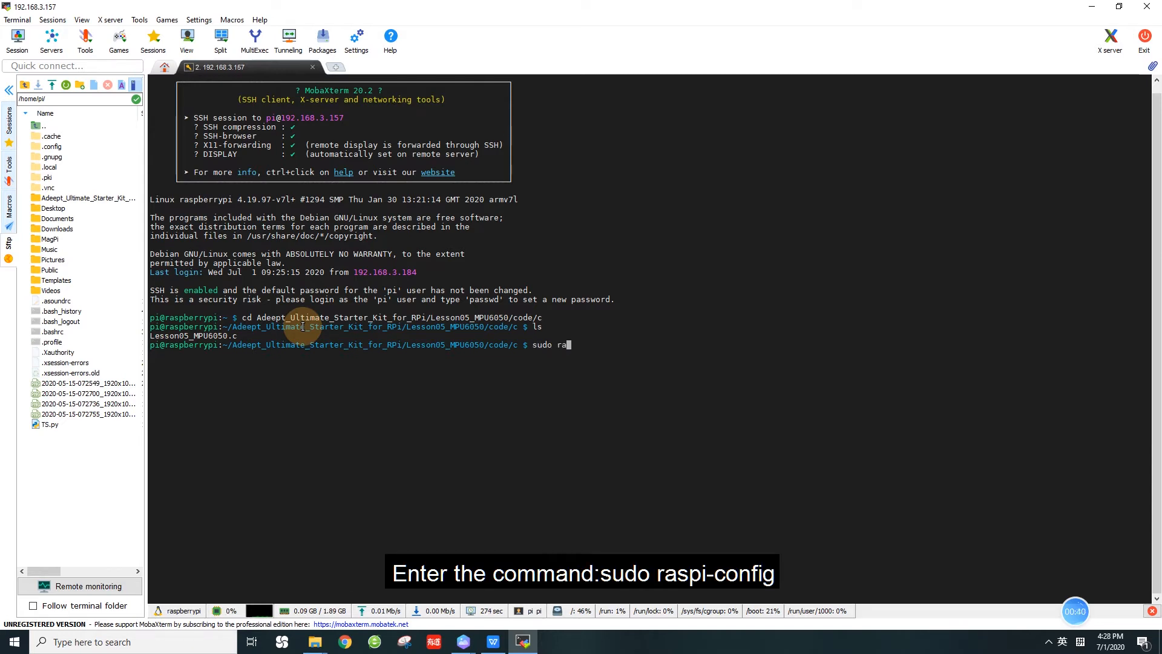
text(spi-config)
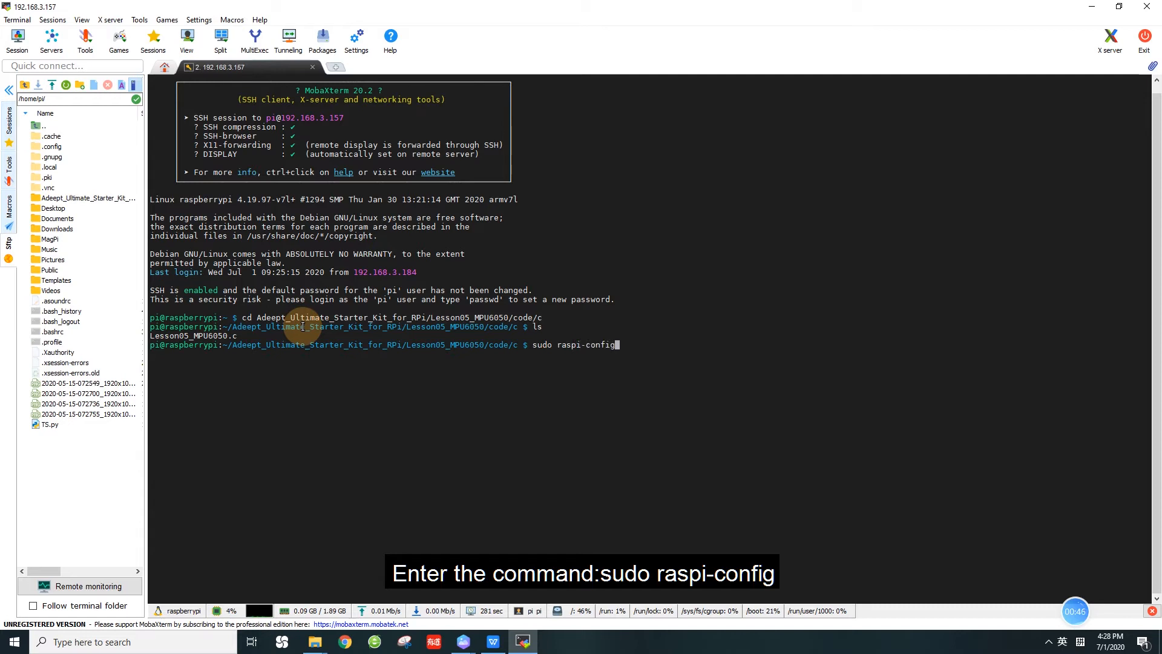
key(Return)
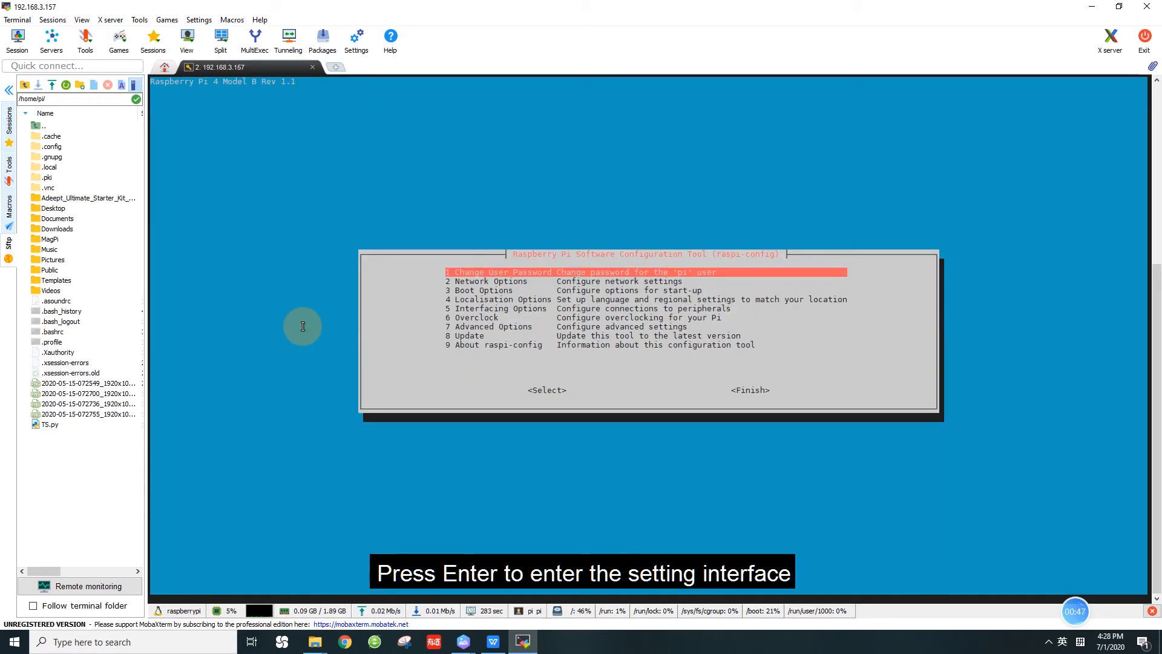
key(Down)
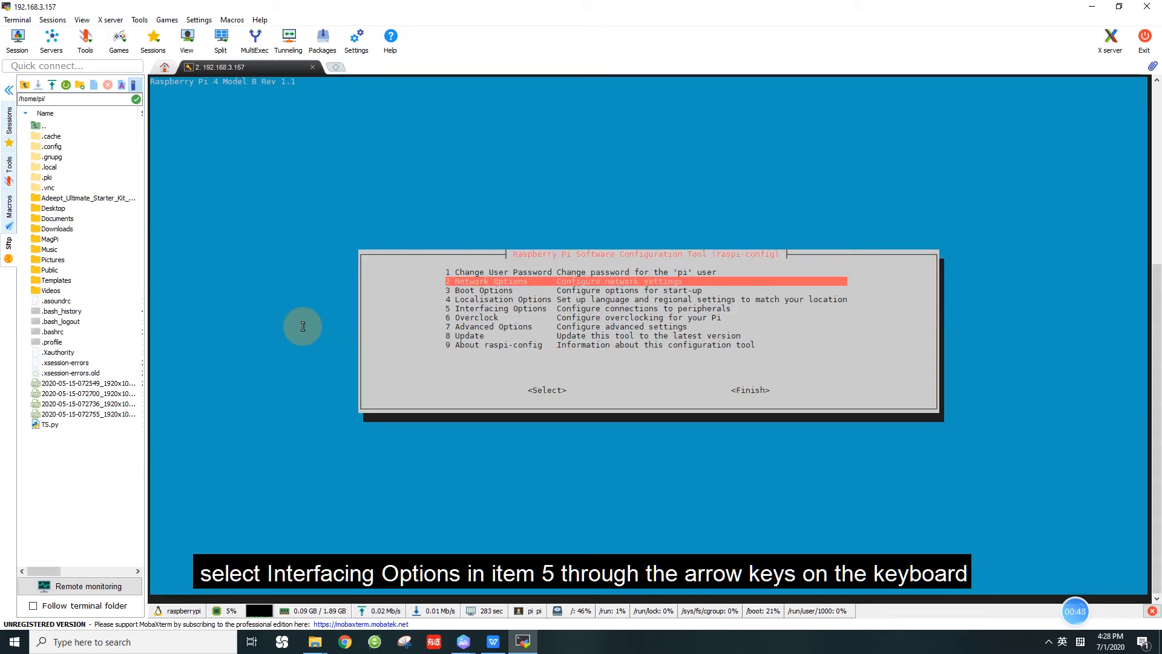
key(Down)
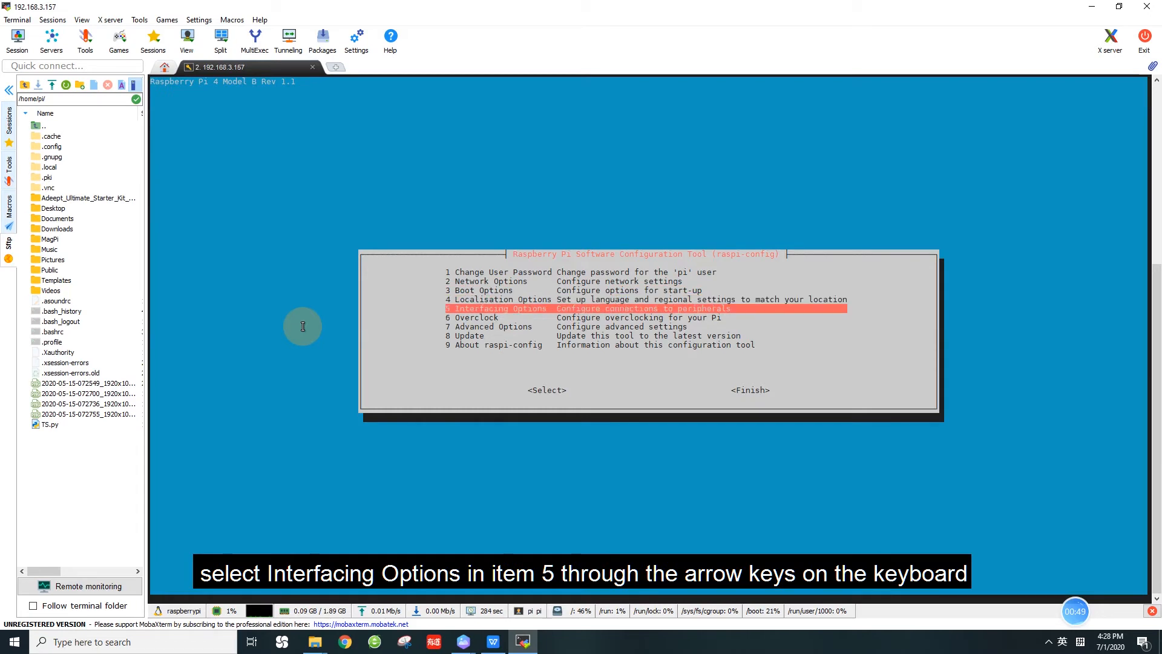
key(Return)
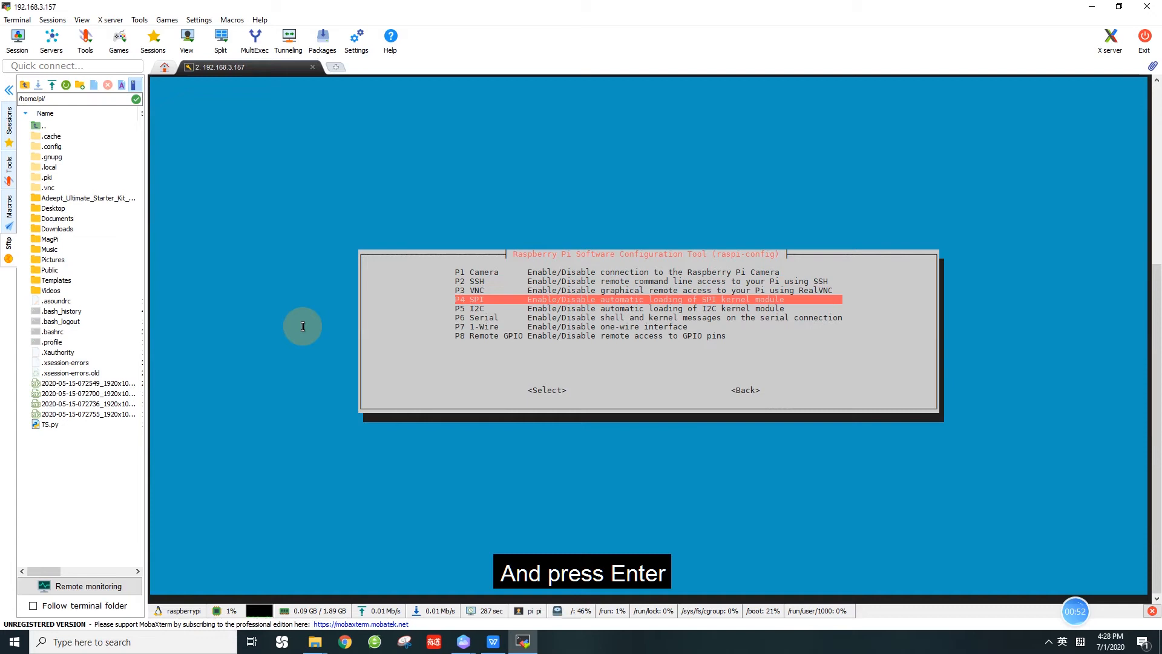
key(Down)
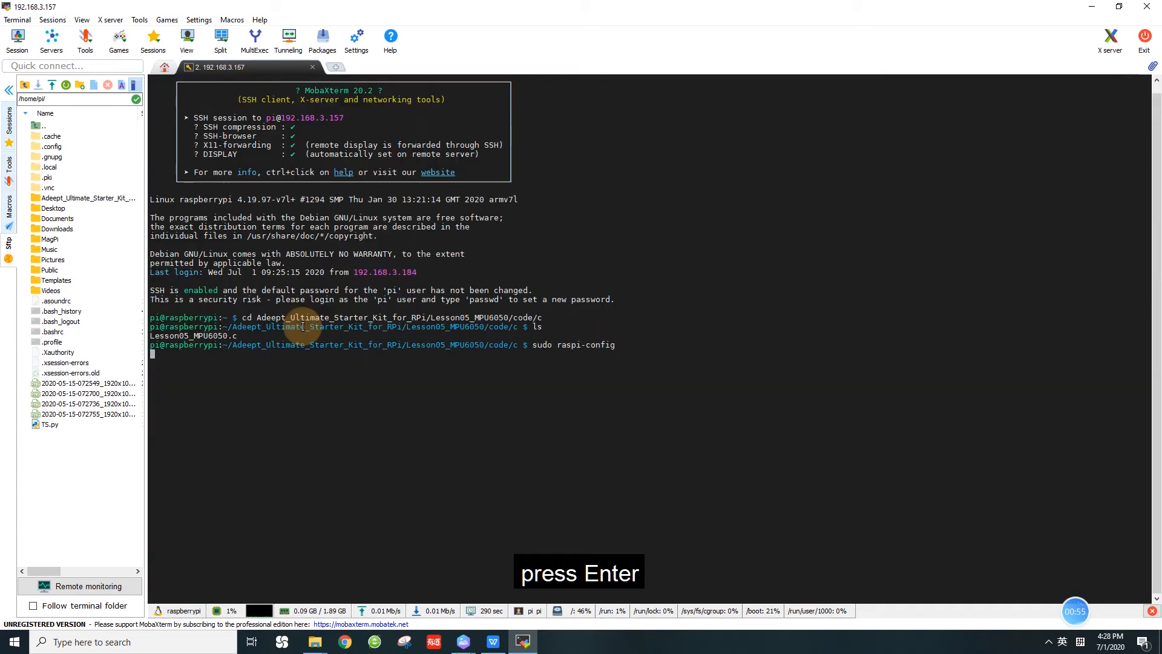
key(Return)
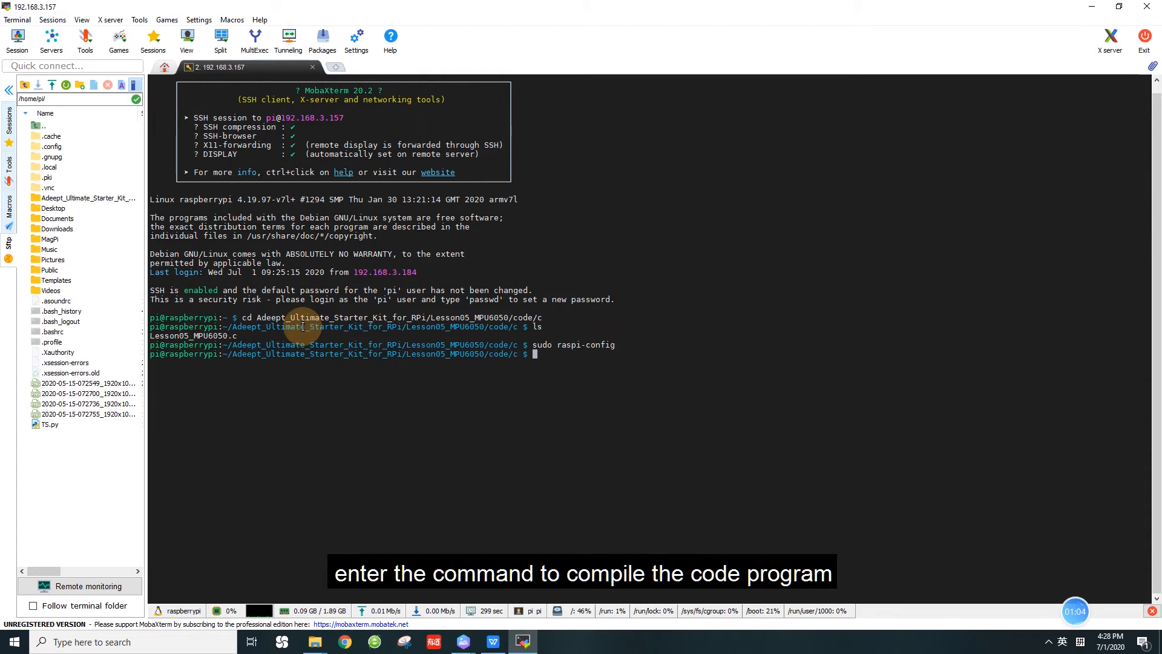
- Compile Lesson05_MPU6050.c with sudo gcc -lwiringPi -lm, confirm a.out exists, and enter ./a.out
text(sudo gcc)
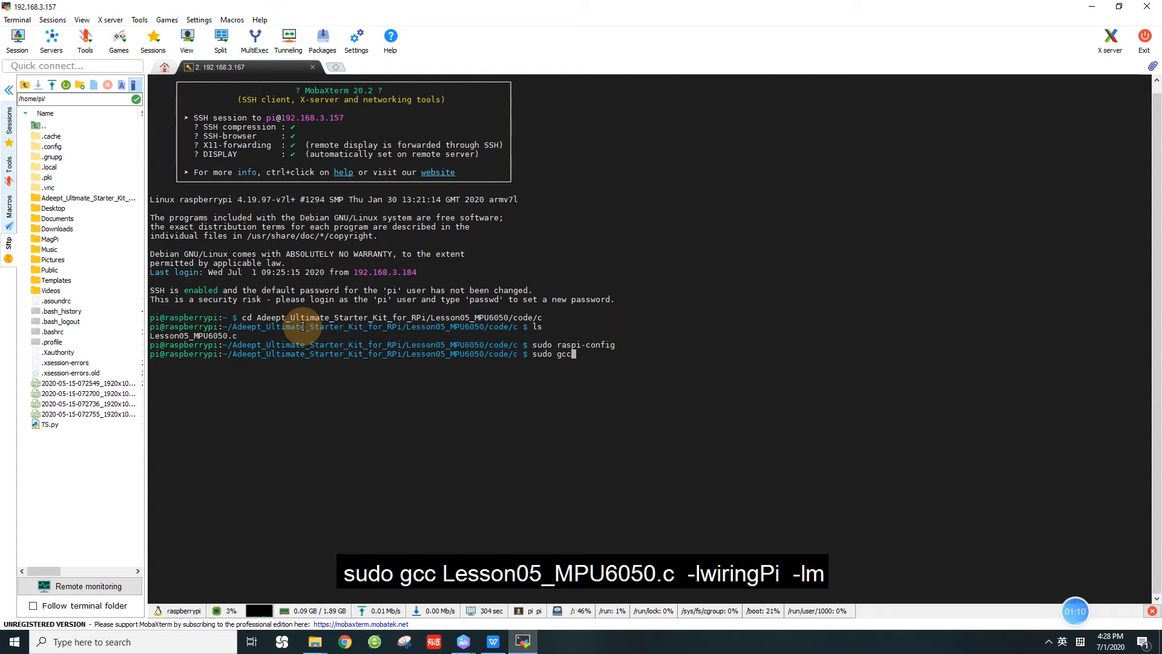
text(Lesson05_MPU6050.c)
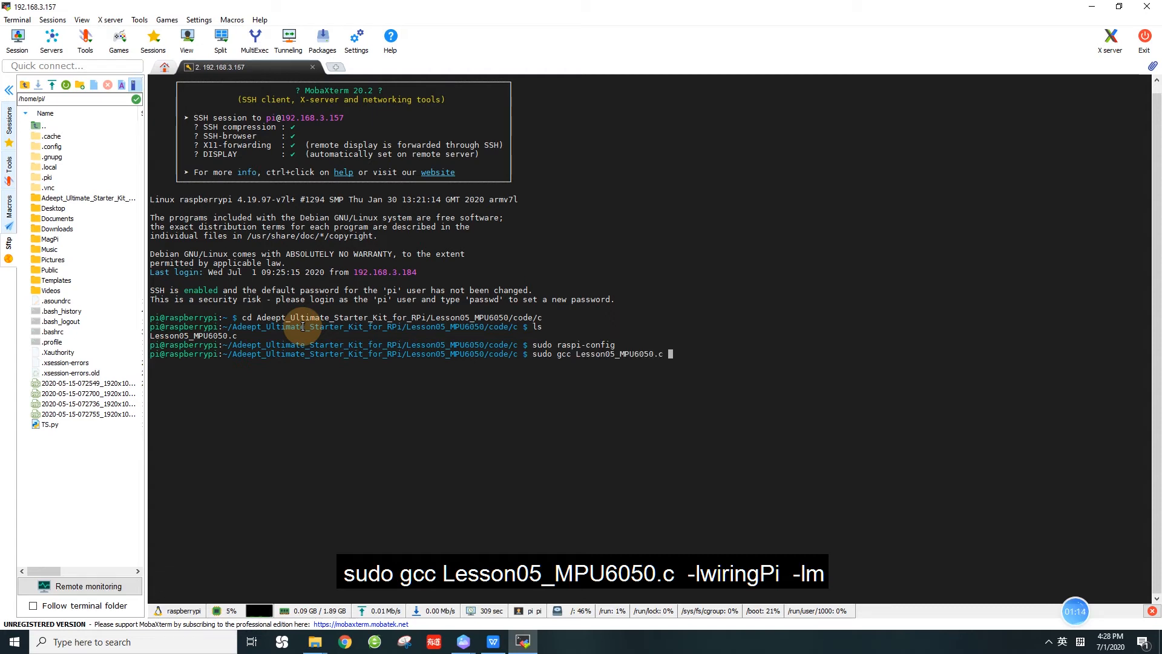
text(-lwiring)
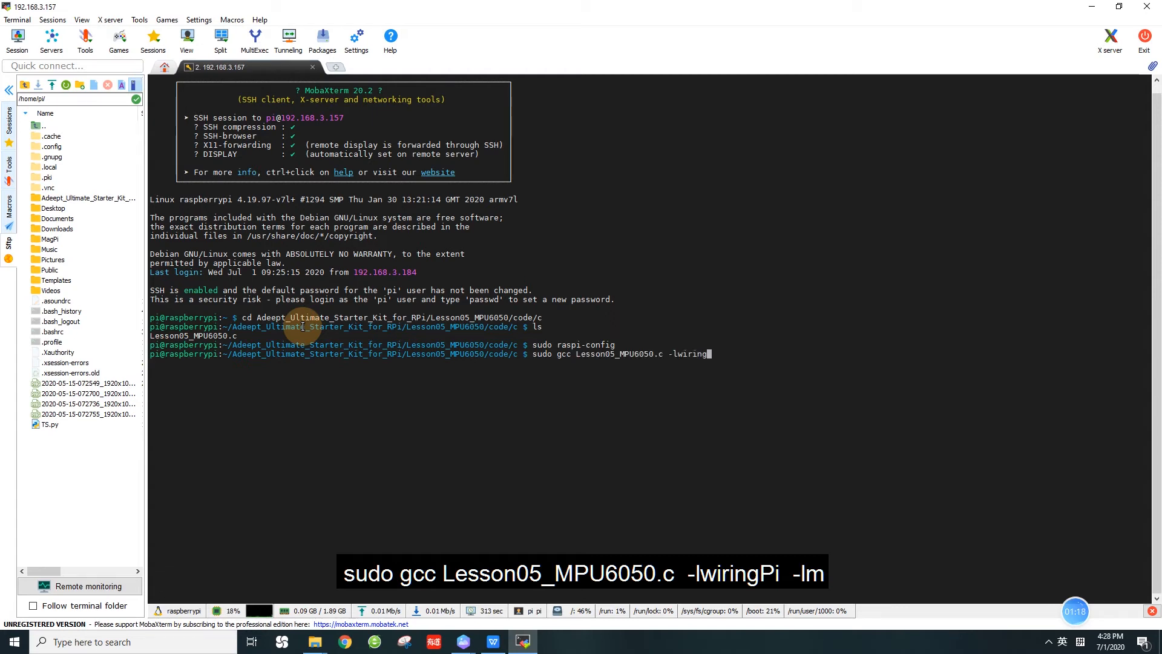
key(Return)
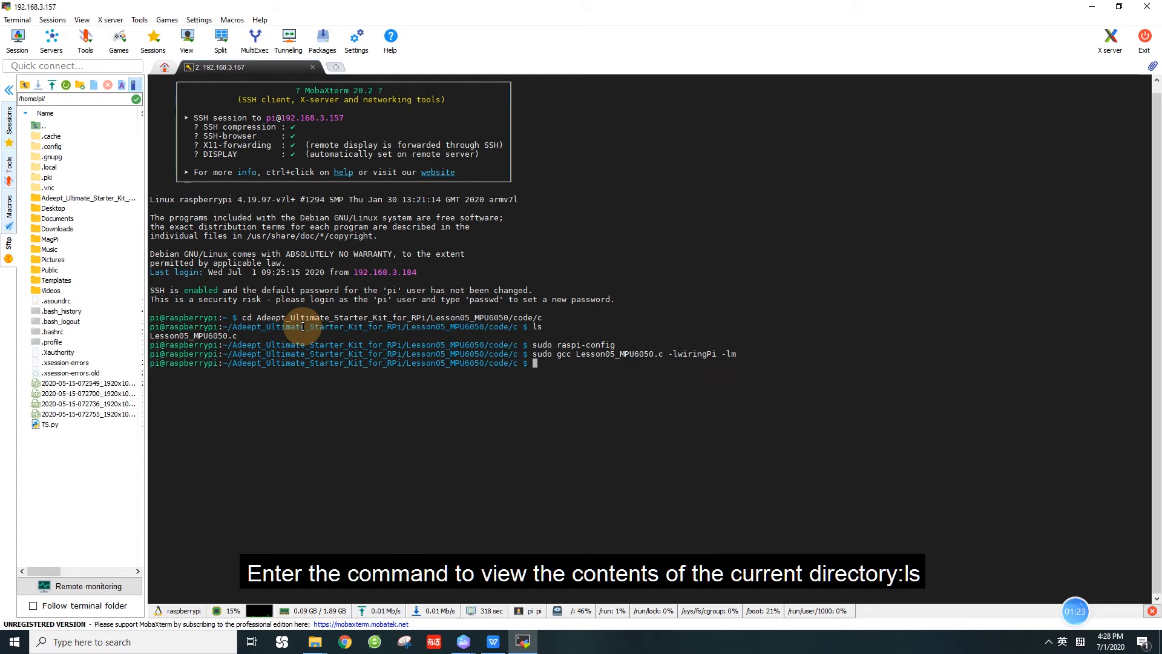
text(ls)
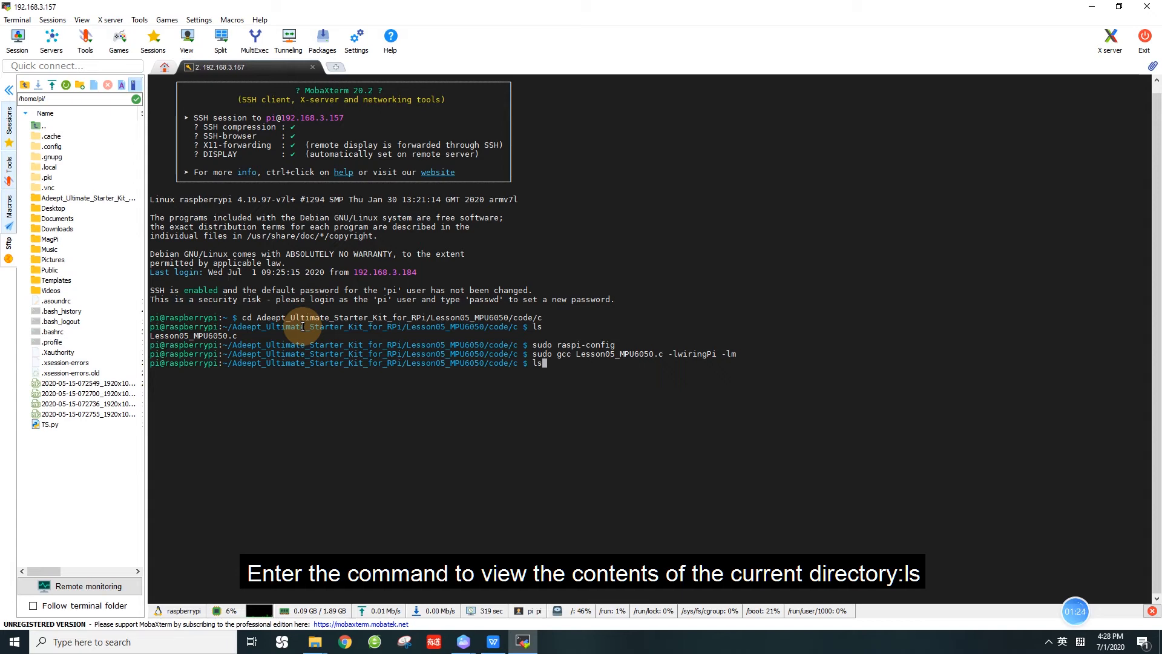
key(Return)
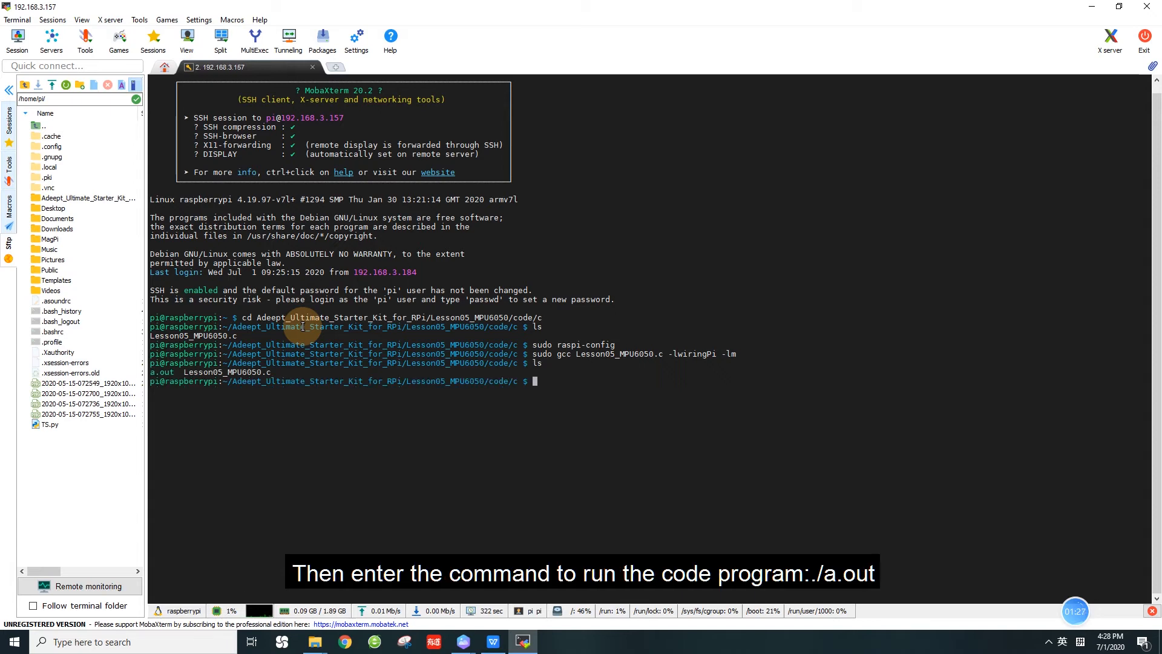
text(./a)
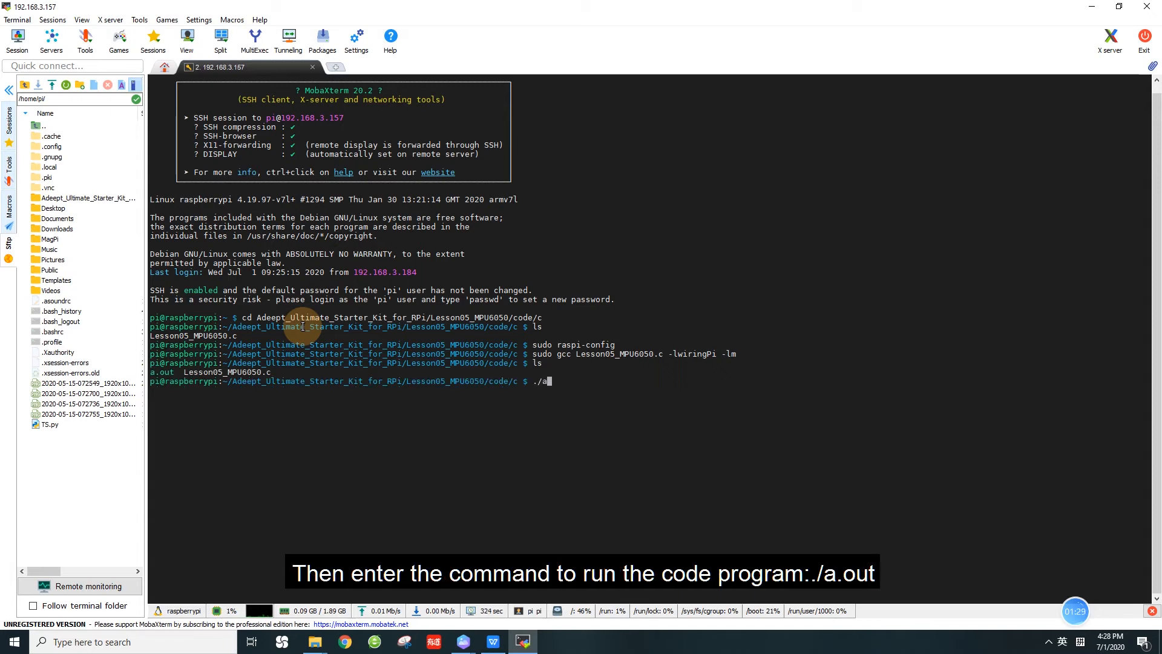
text(.out)
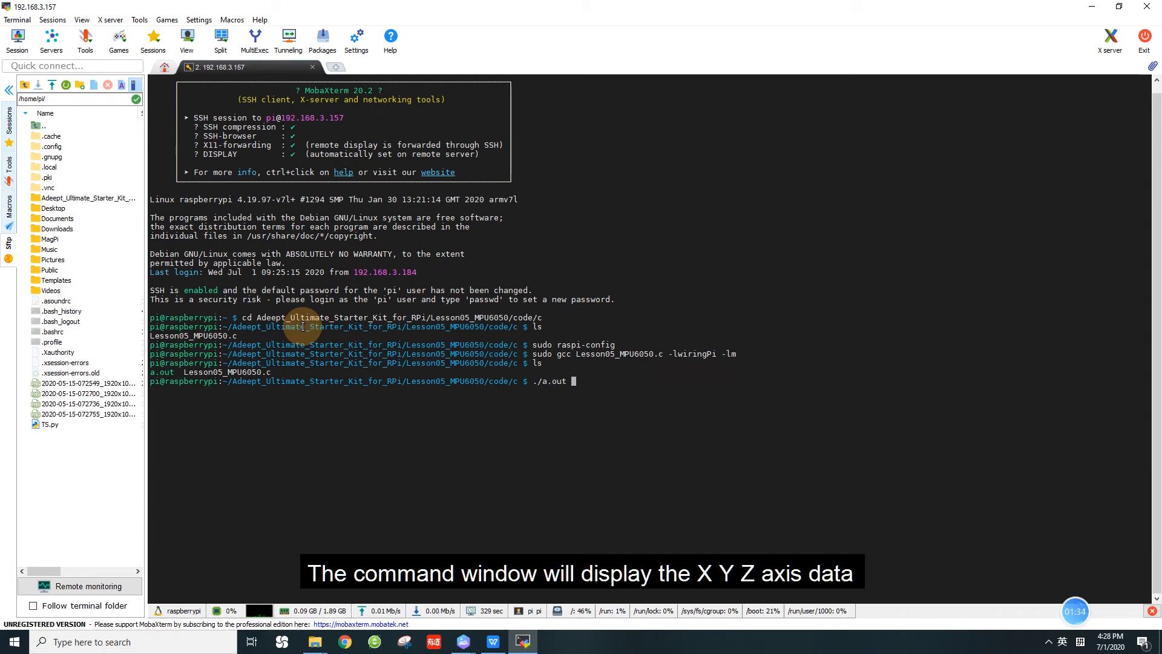
- Run ./a.out to stream MPU6050 accelerometer, gyroscope, angle and temperature readings, then stop it with Ctrl+C
key(Return)
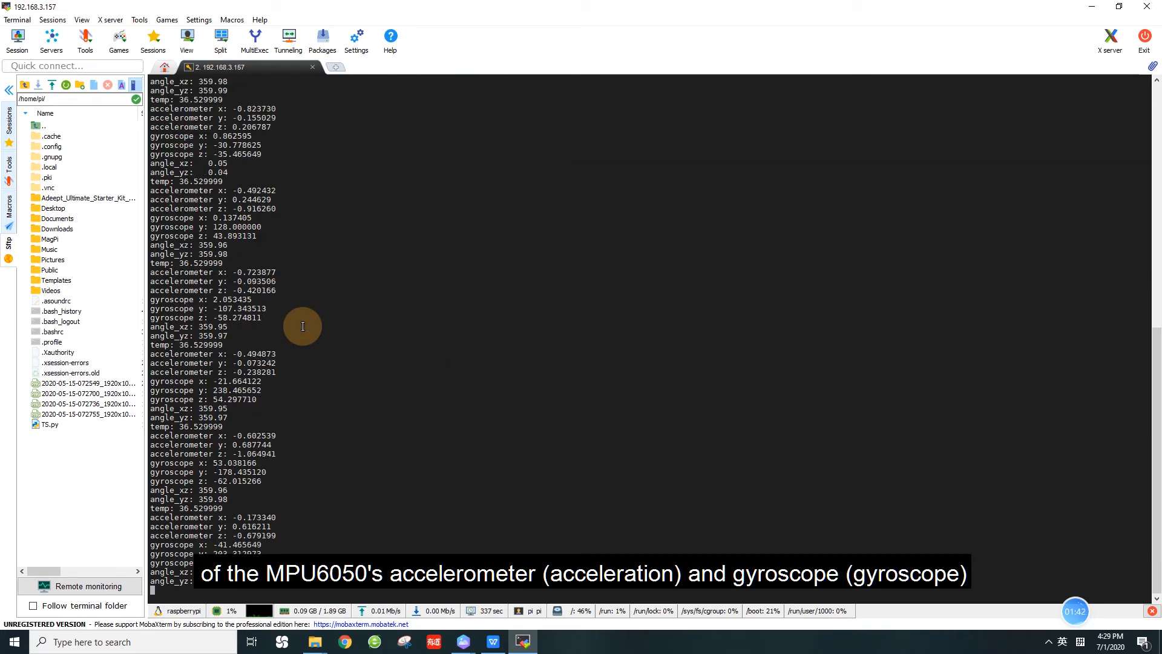
scroll(down, 3)
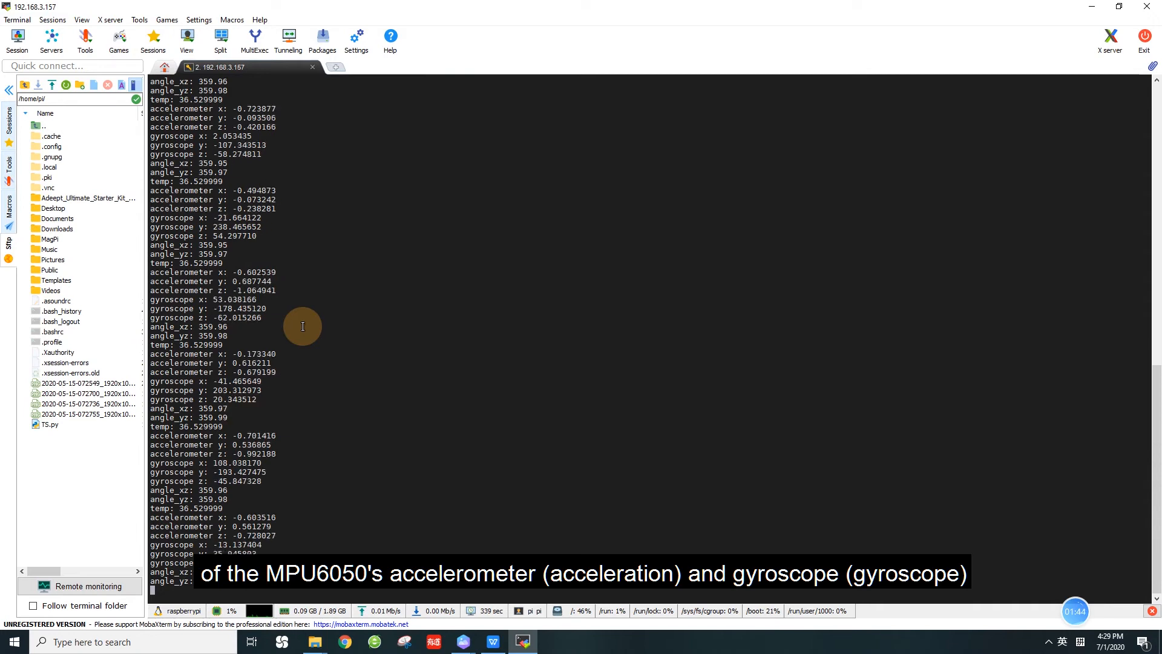
key(ctrl+c)
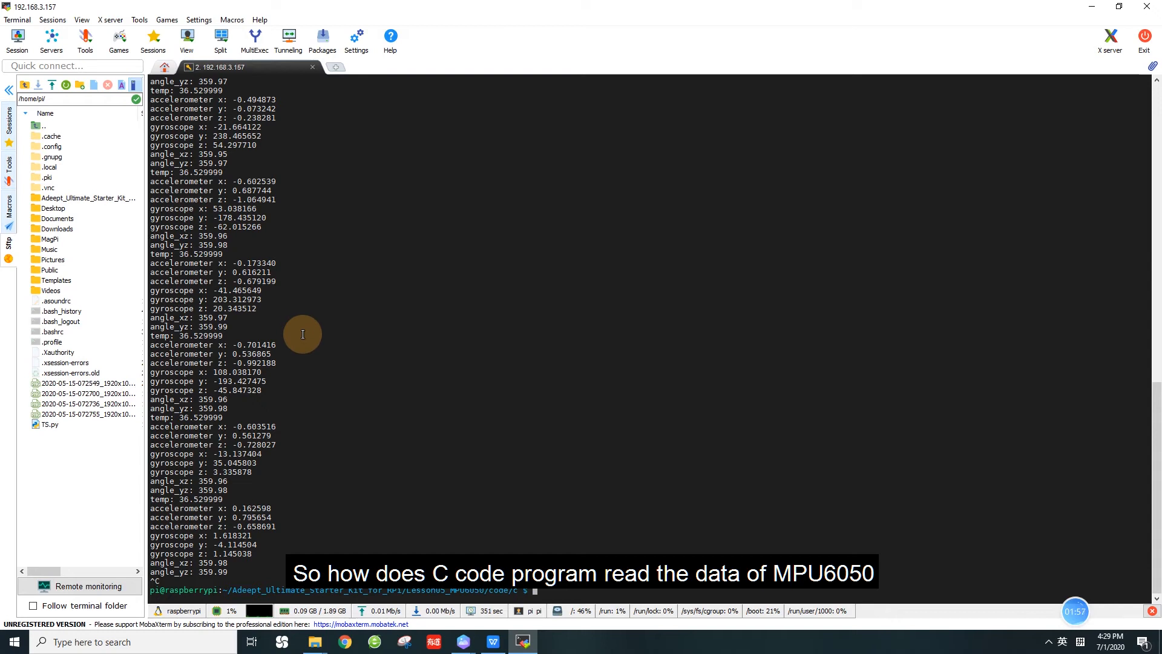
- Enter the command sudo nano Lesson05_MPU6050.c at the prompt
text(sudo nano)
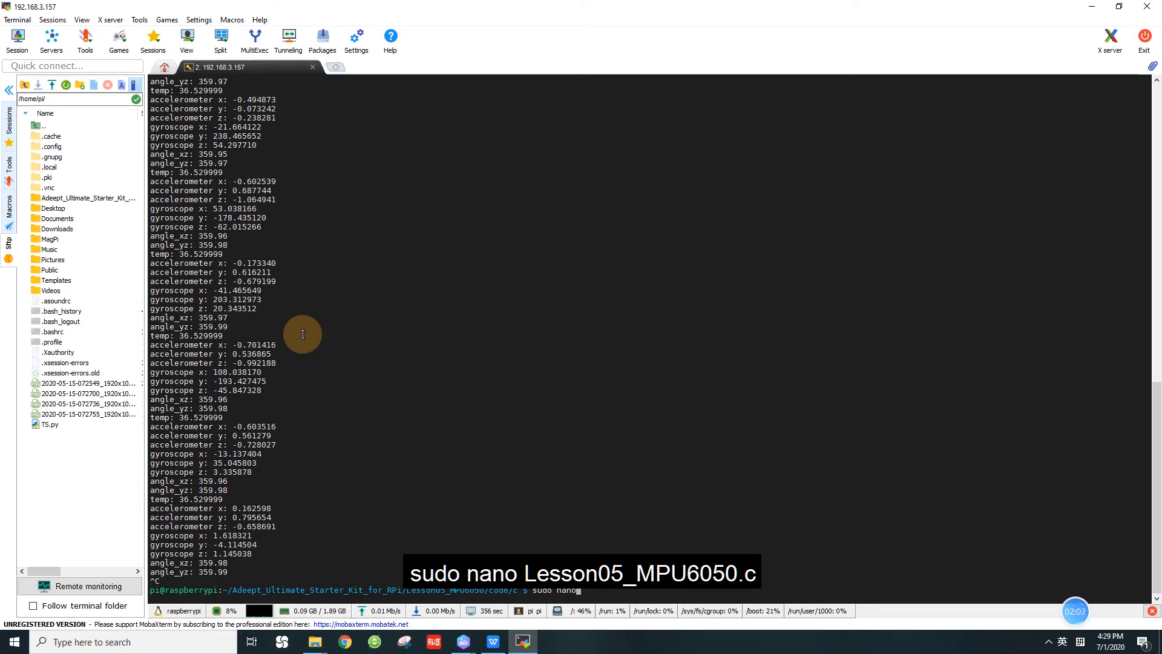
text(Lesson05_MPU6050.c)
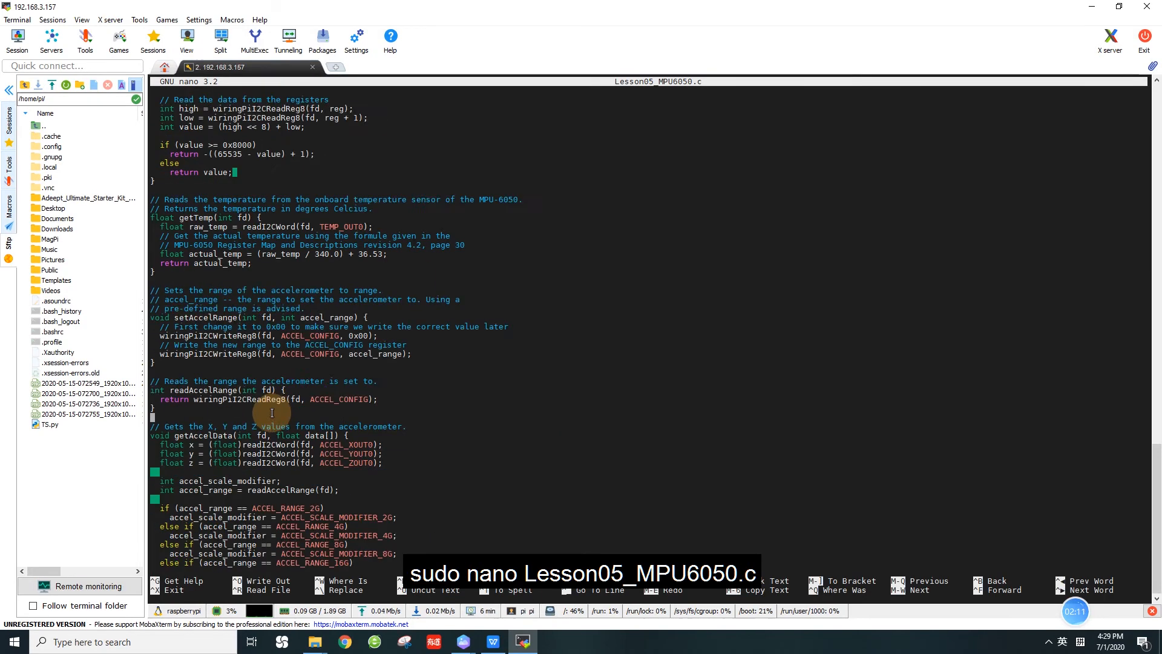
- Scroll nano down to main() and its while loop printing the sensor values
scroll(down, 3)
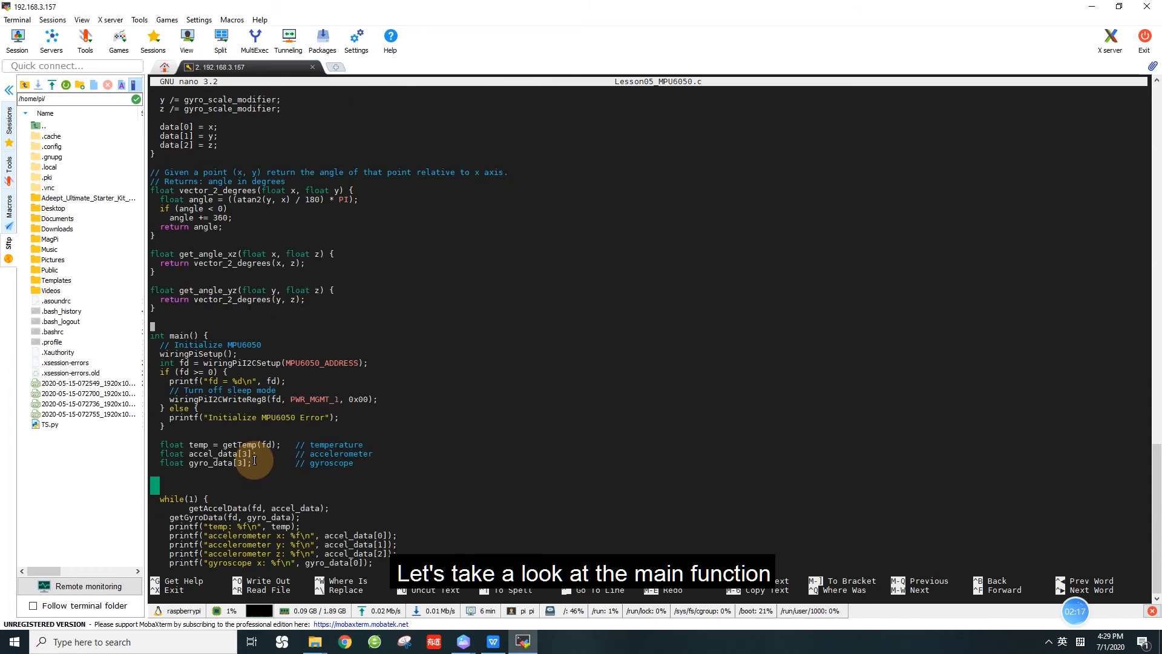
mouse_move(411, 387)
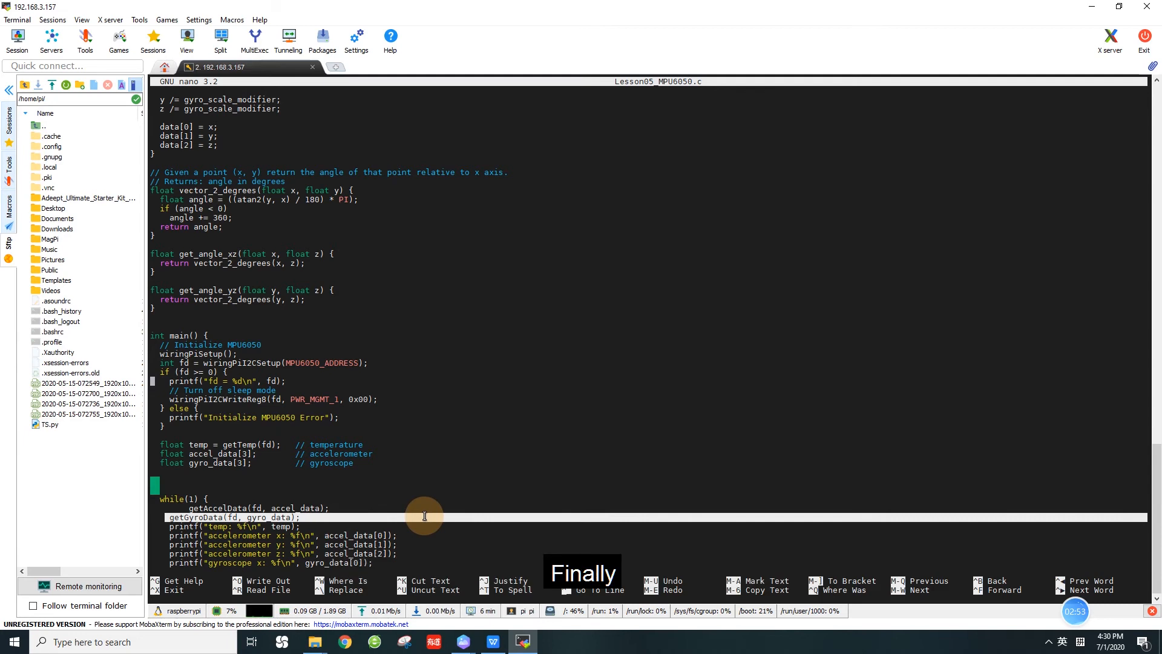
scroll(down, 3)
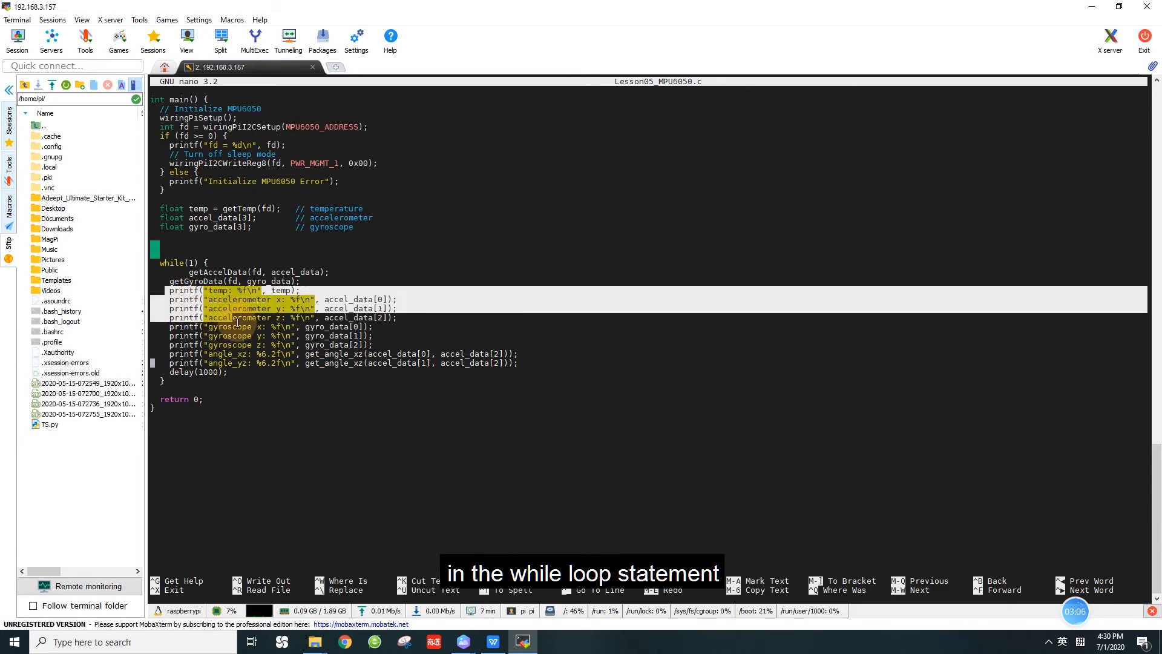
click(524, 347)
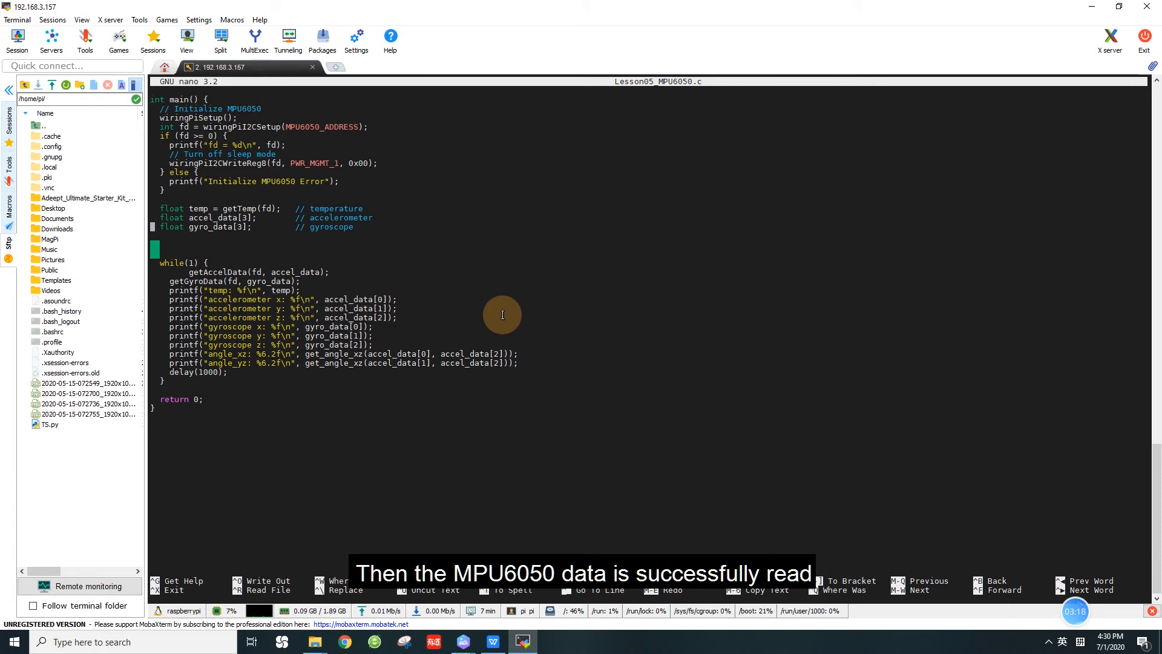
mouse_move(496, 322)
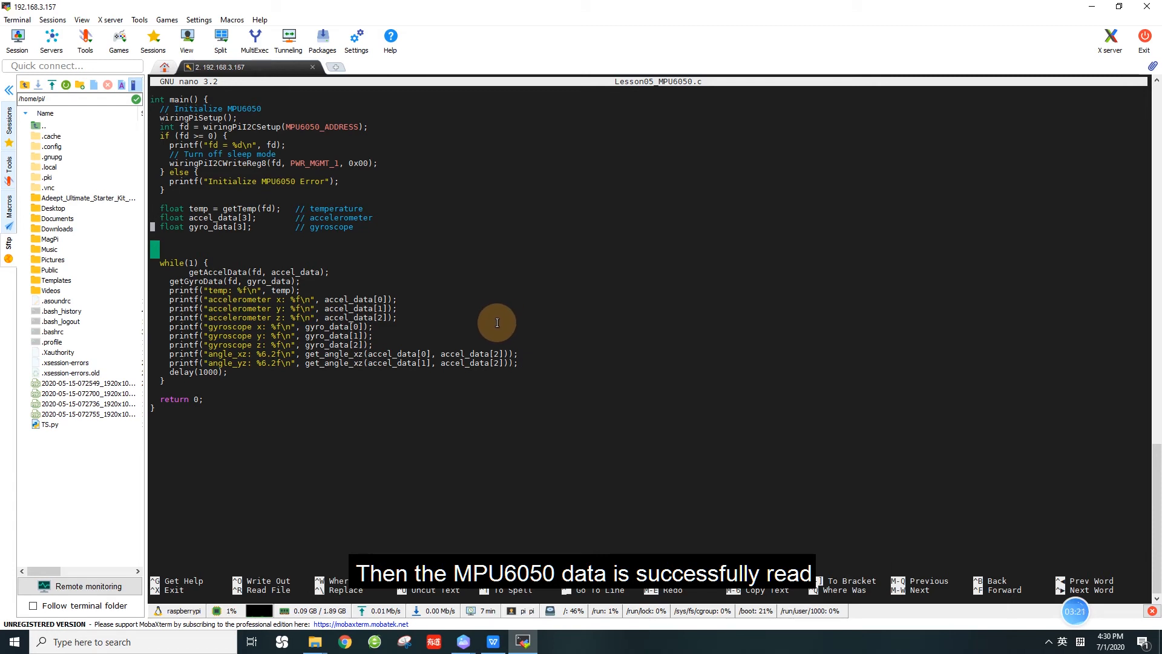
mouse_move(484, 384)
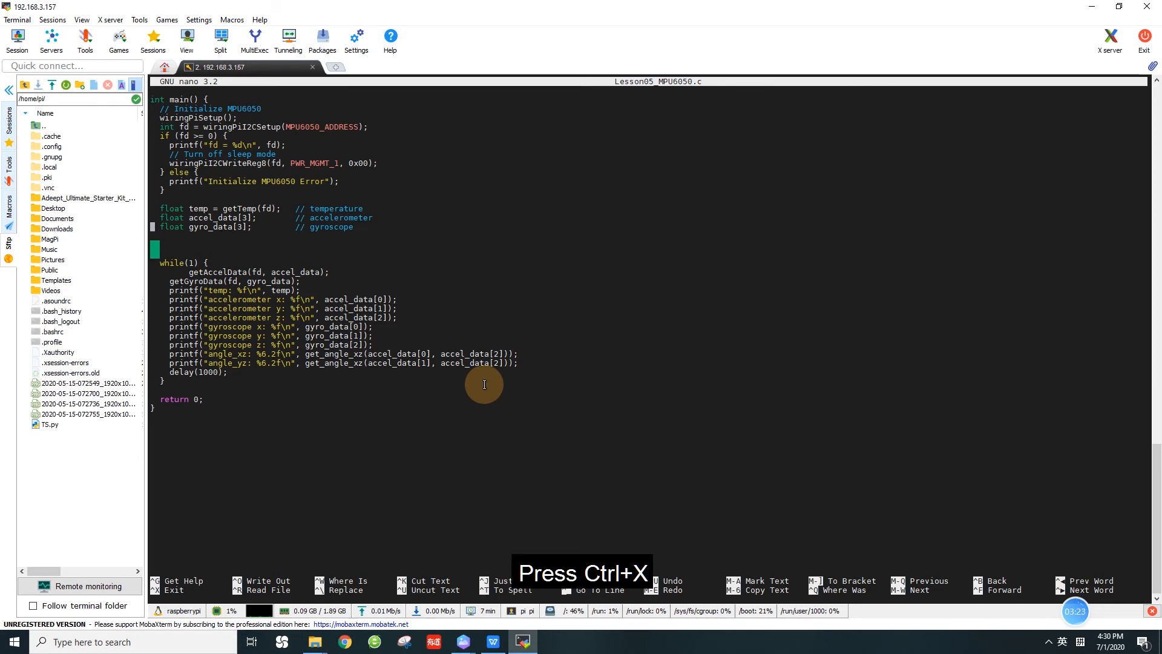
- Exit nano, change into the lesson's python folder and list it to show Lesson05_MPU6050.py
key(ctrl+x)
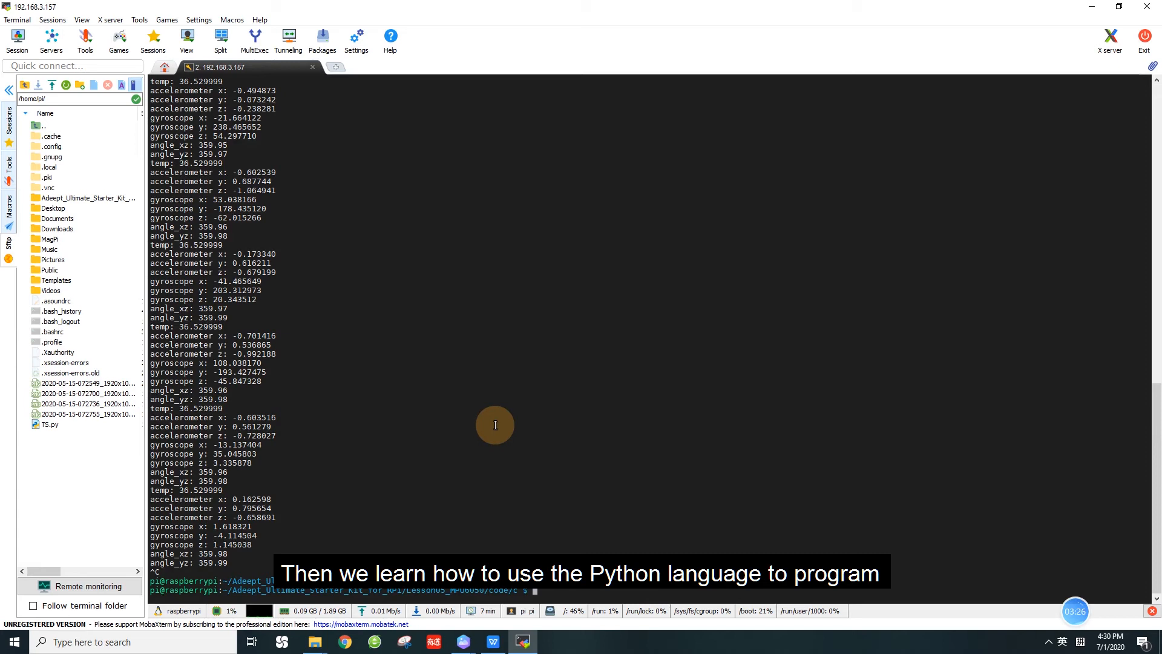
mouse_move(531, 477)
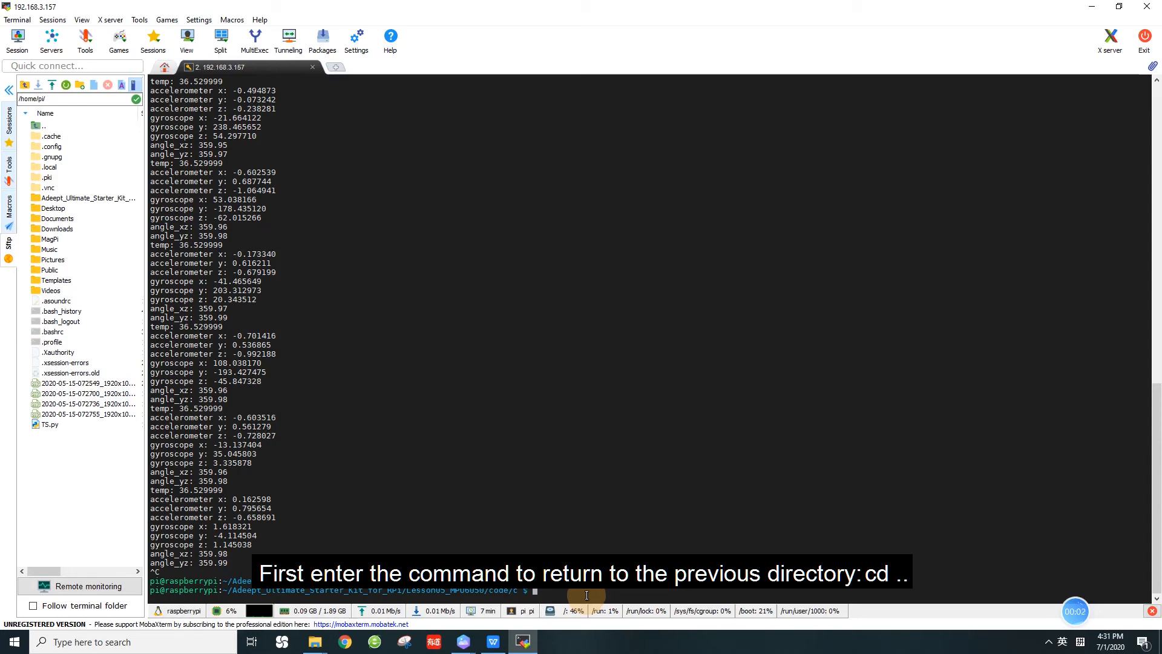
text(cd)
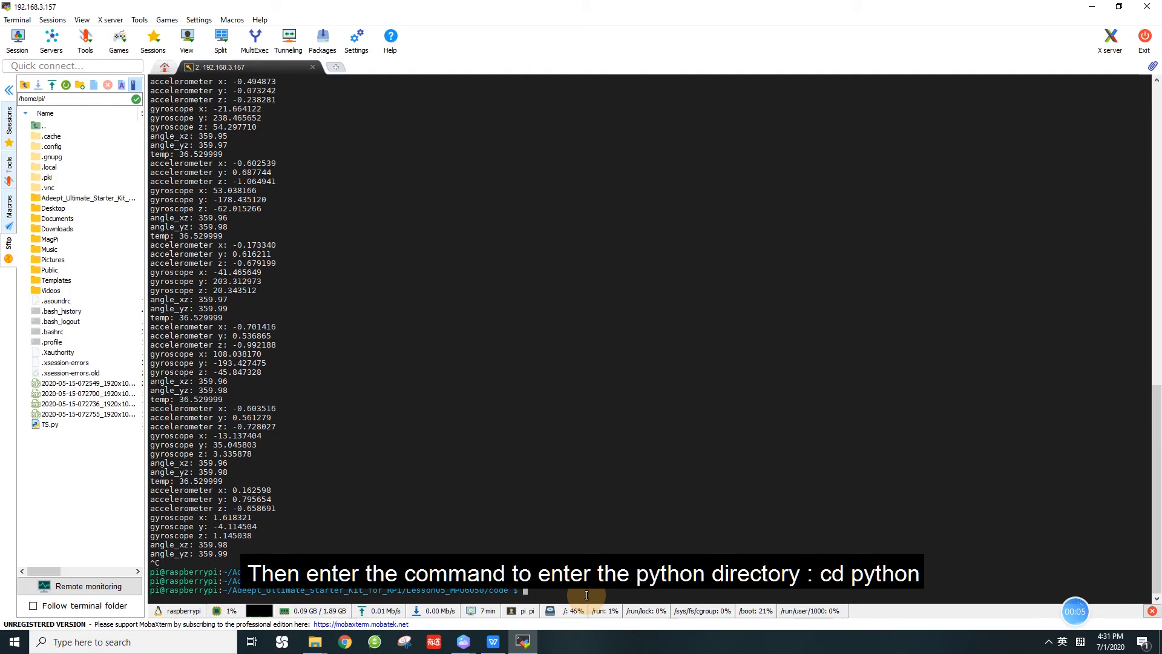
text(cd python/)
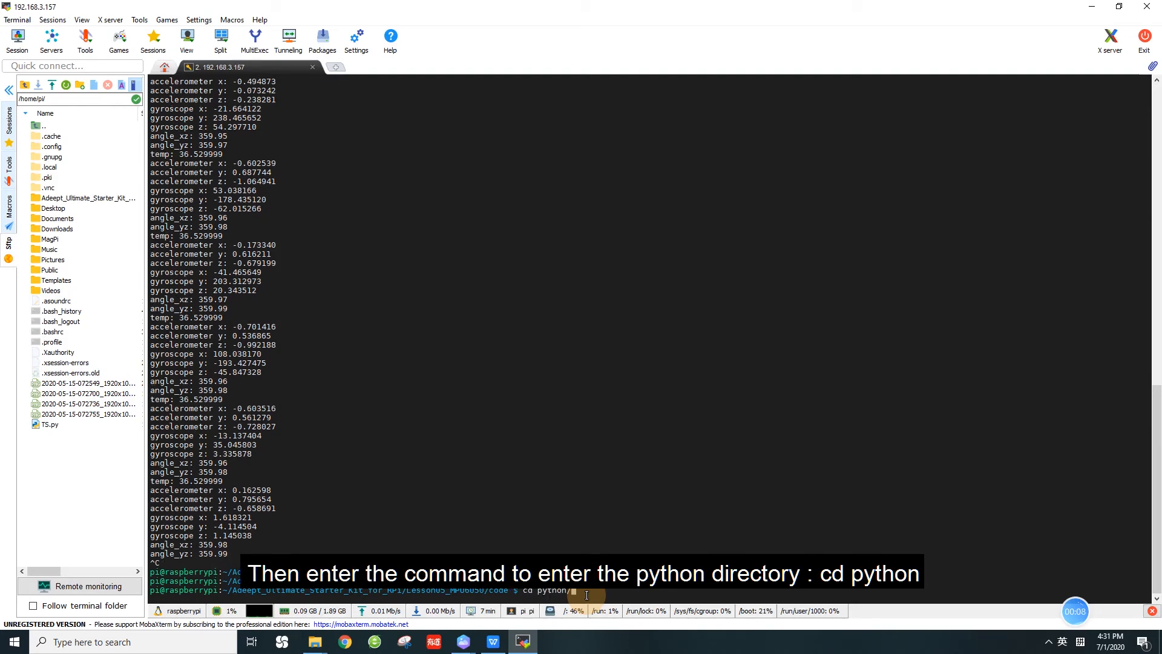
key(Return)
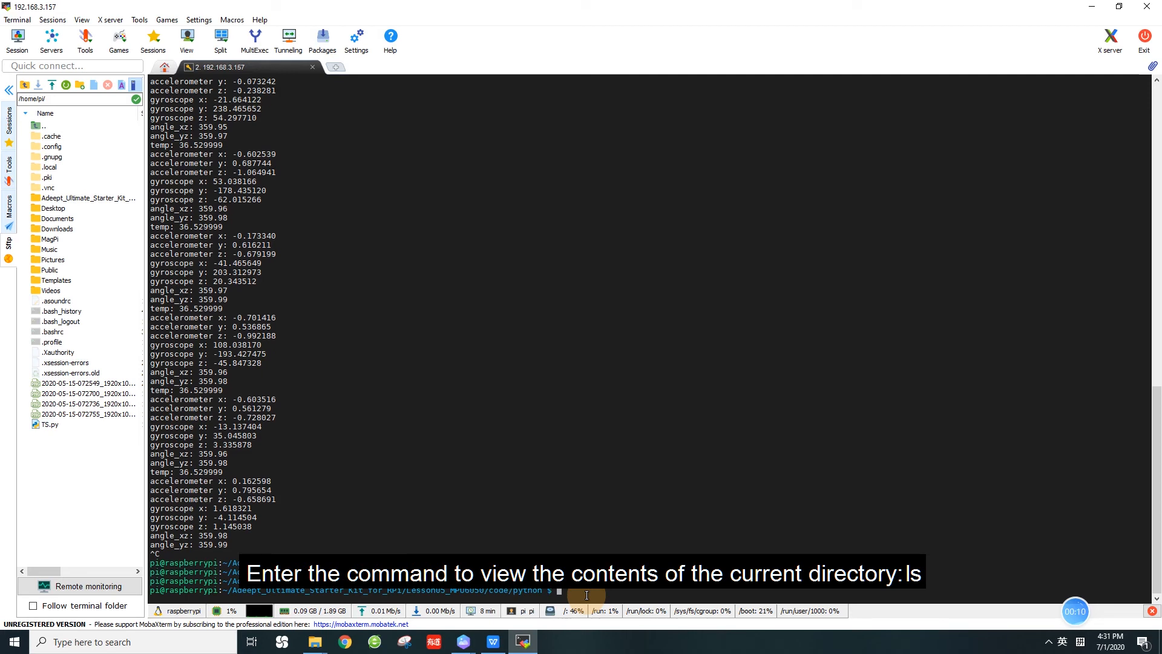
text(ls)
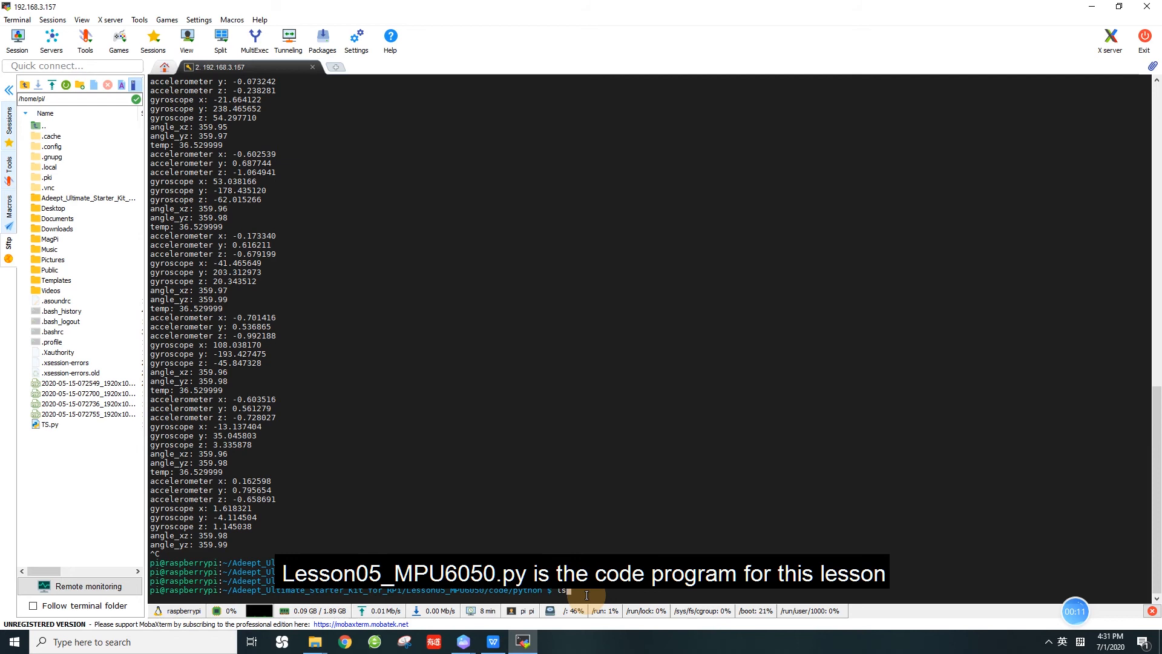
key(Return)
text(sudo p)
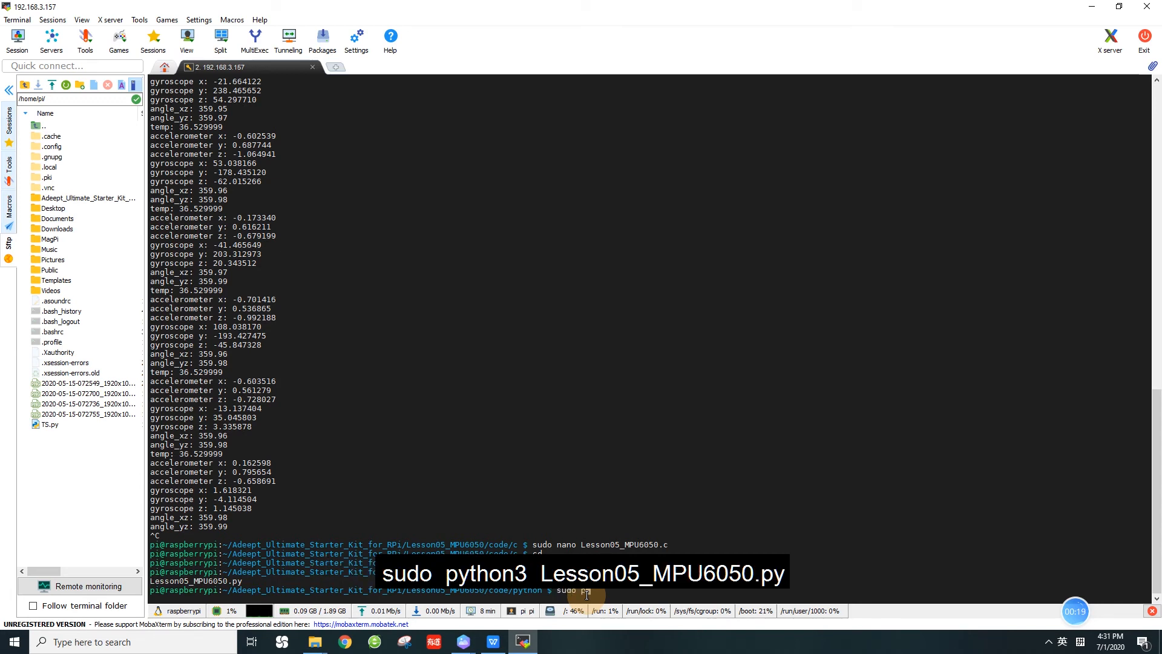
- Run sudo python3 Lesson05_MPU6050.py to stream accelerometer, gyroscope and angle readings, then stop it
text(ython3 Lesson05_MPU6050.py)
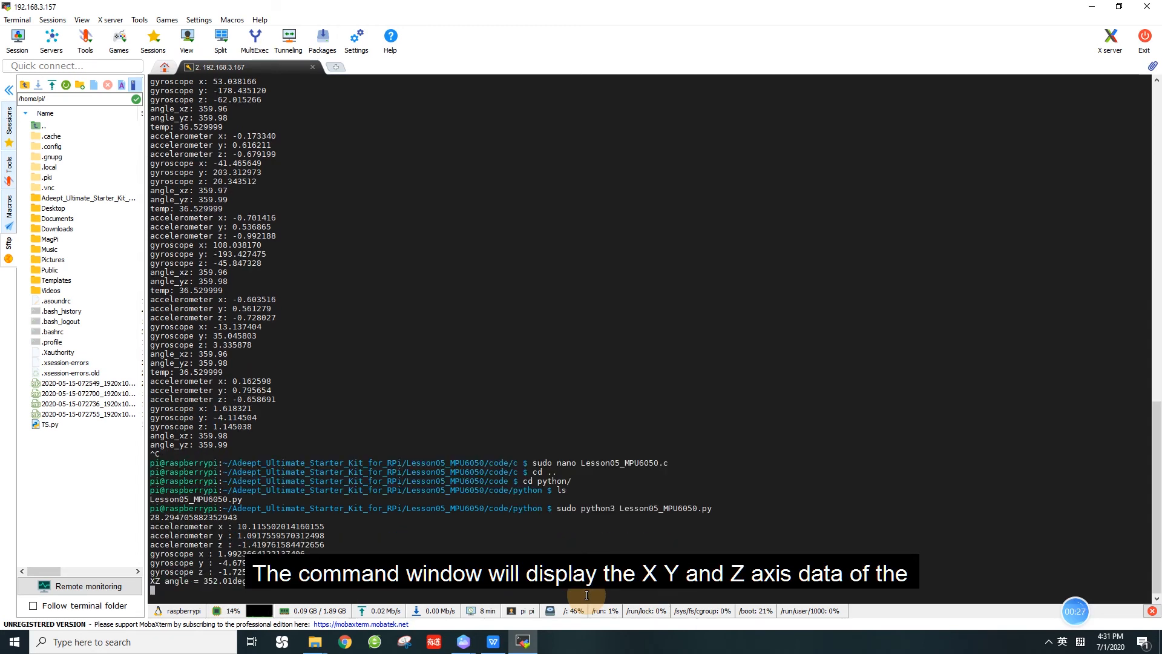
scroll(down, 3)
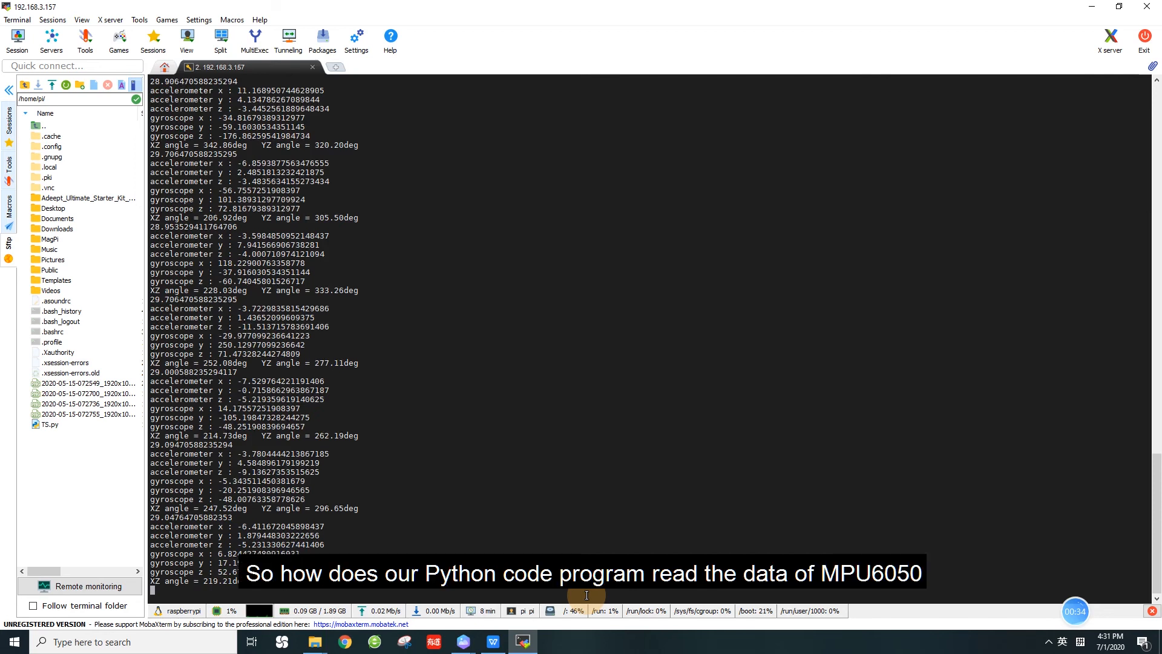
scroll(down, 3)
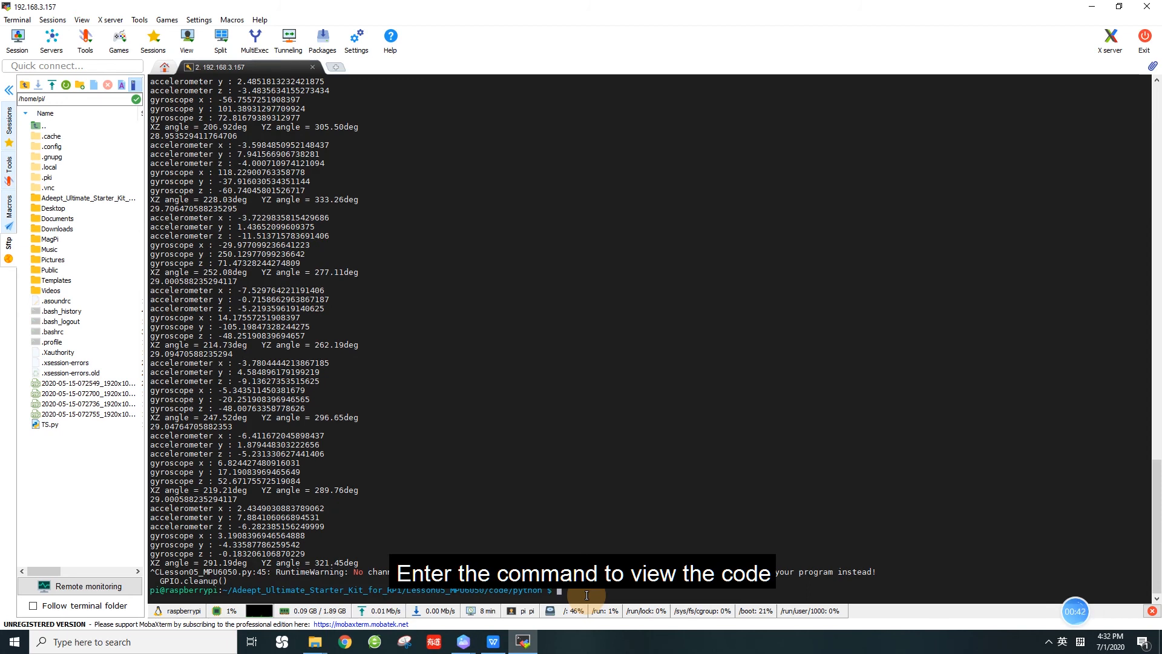
- Open Lesson05_MPU6050.py in nano with sudo to view its setup and reading loop
text(sudo nano Lesson05_MPU6050.py)
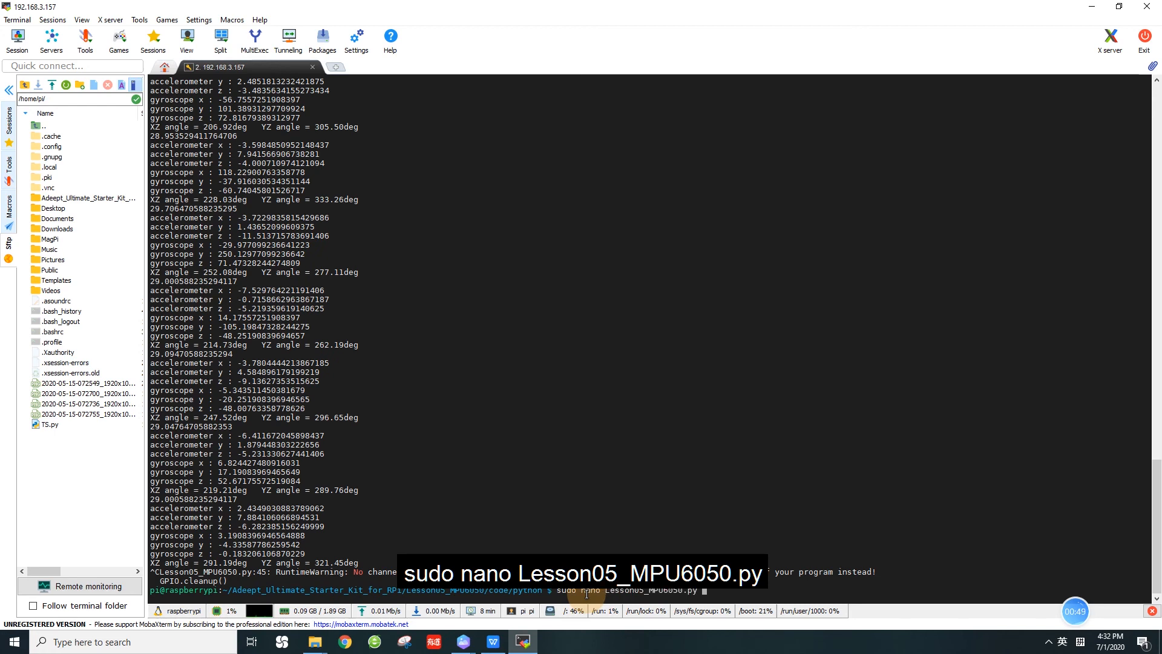
key(Return)
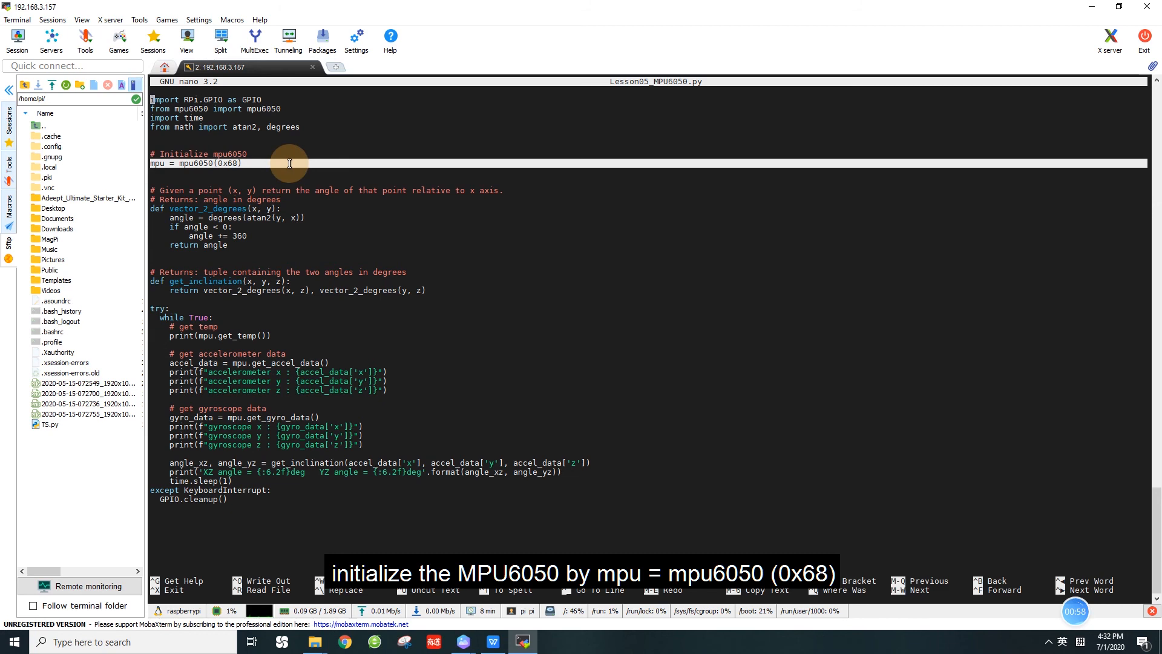
mouse_move(295, 163)
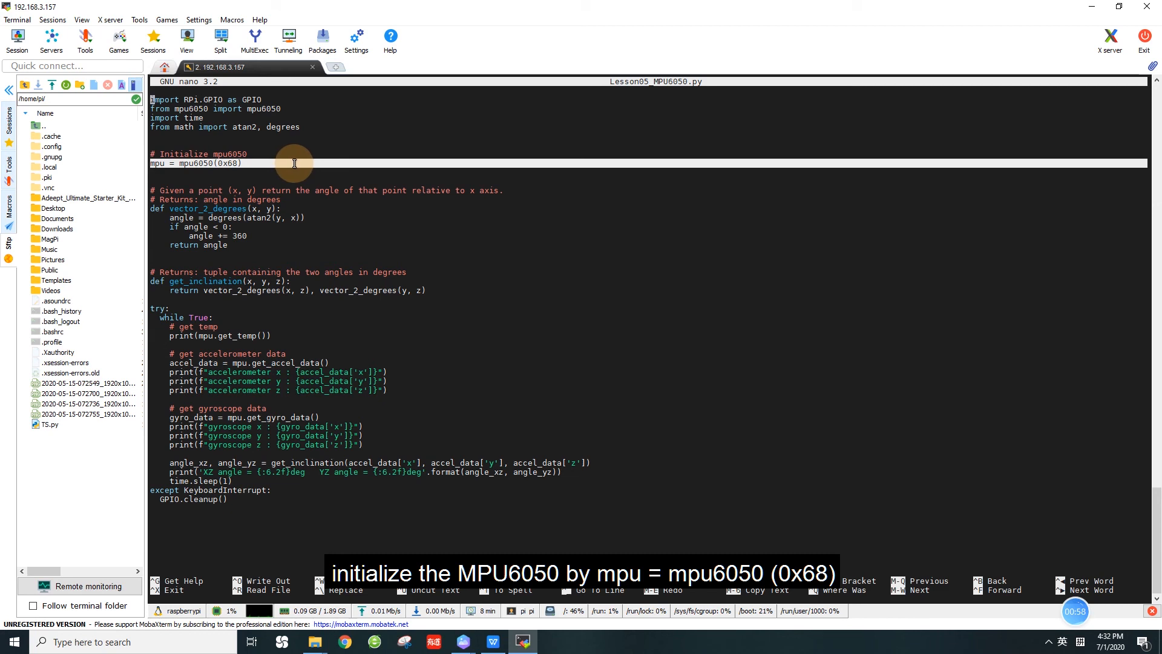
mouse_move(351, 166)
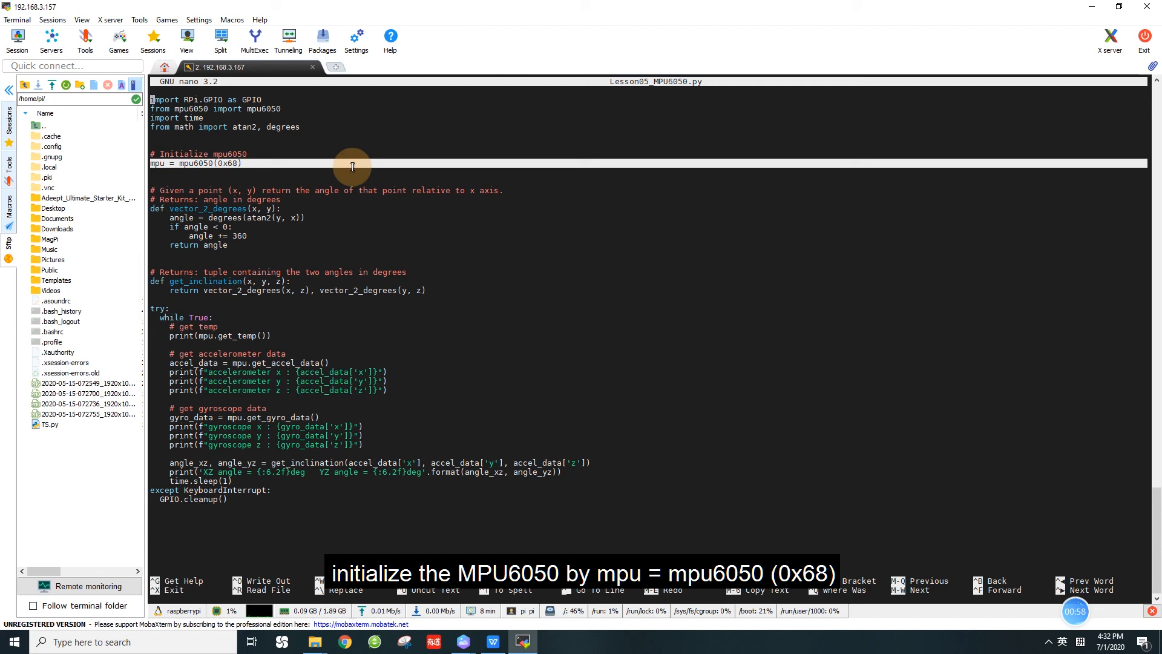
mouse_move(241, 257)
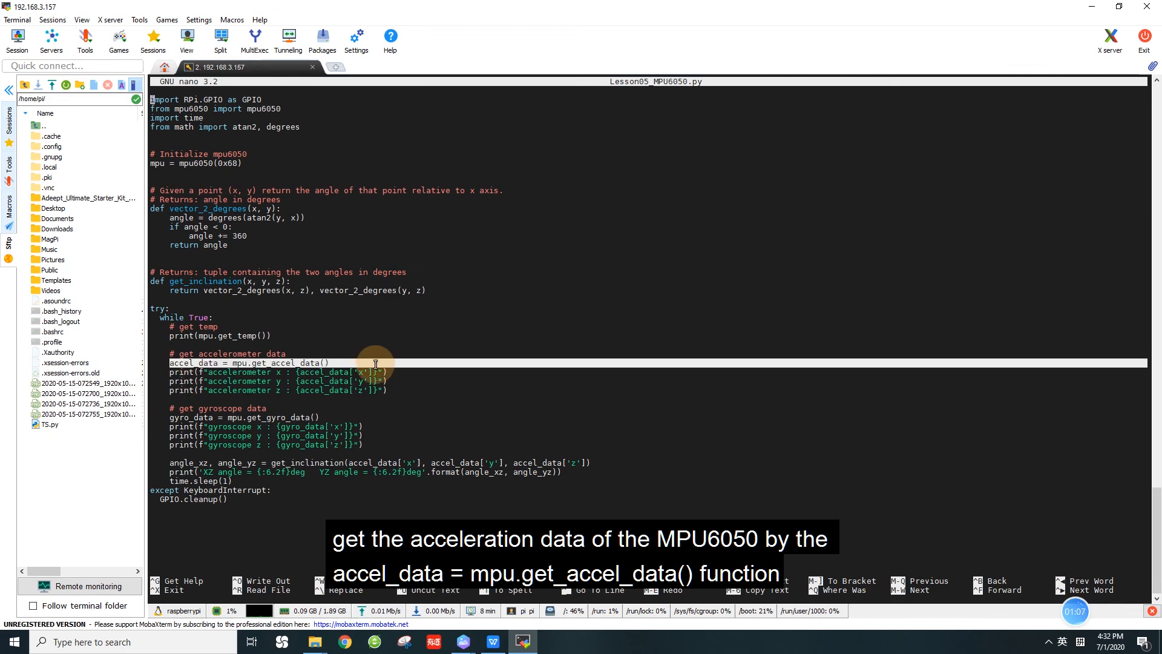
mouse_move(354, 354)
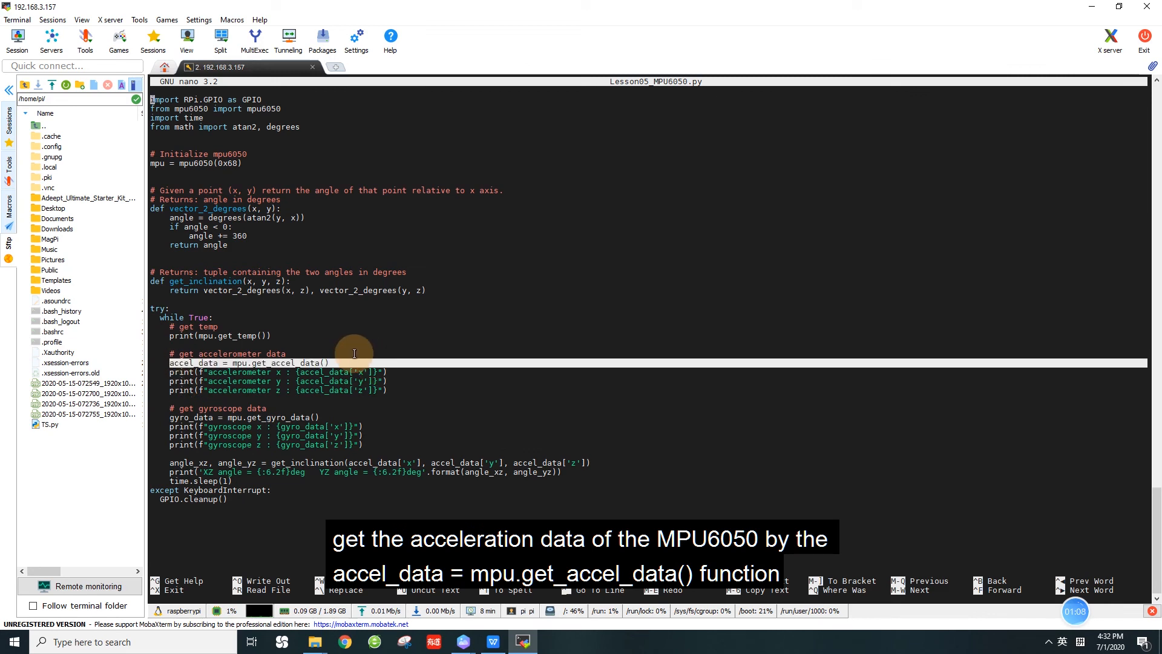
mouse_move(331, 348)
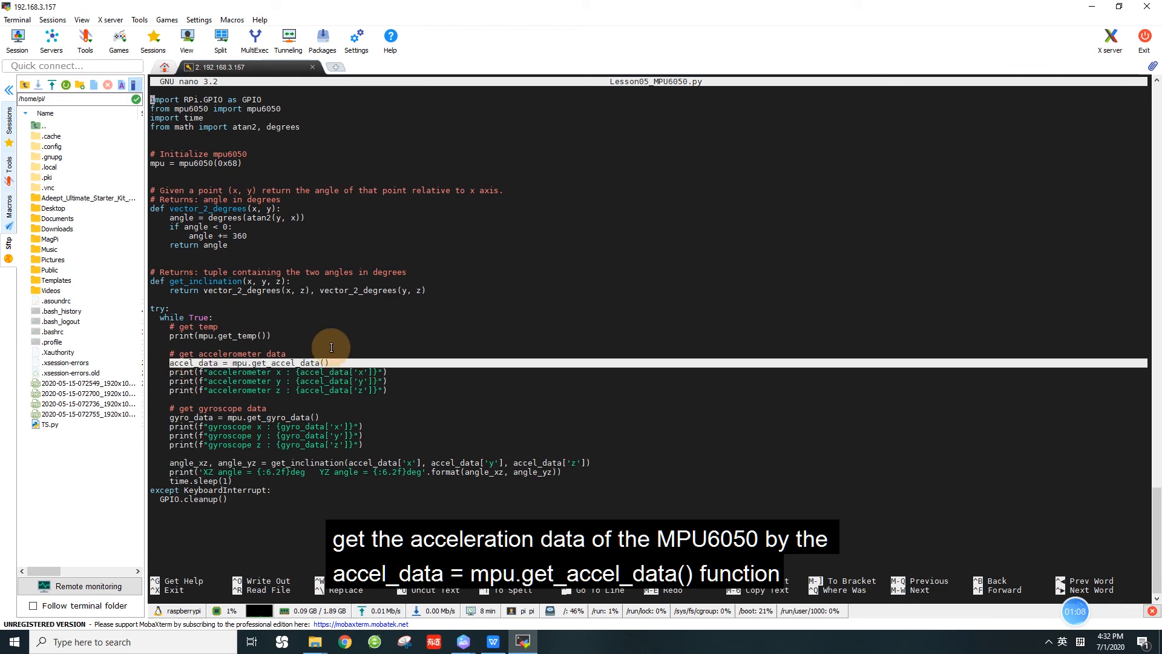
mouse_move(296, 345)
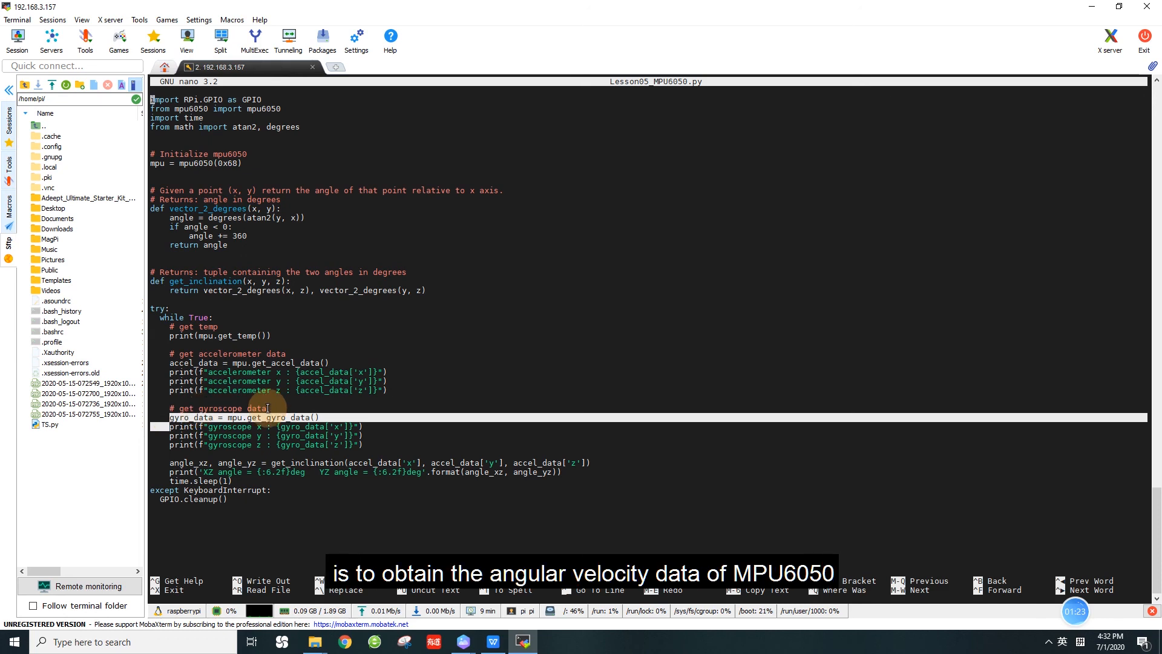
mouse_move(378, 397)
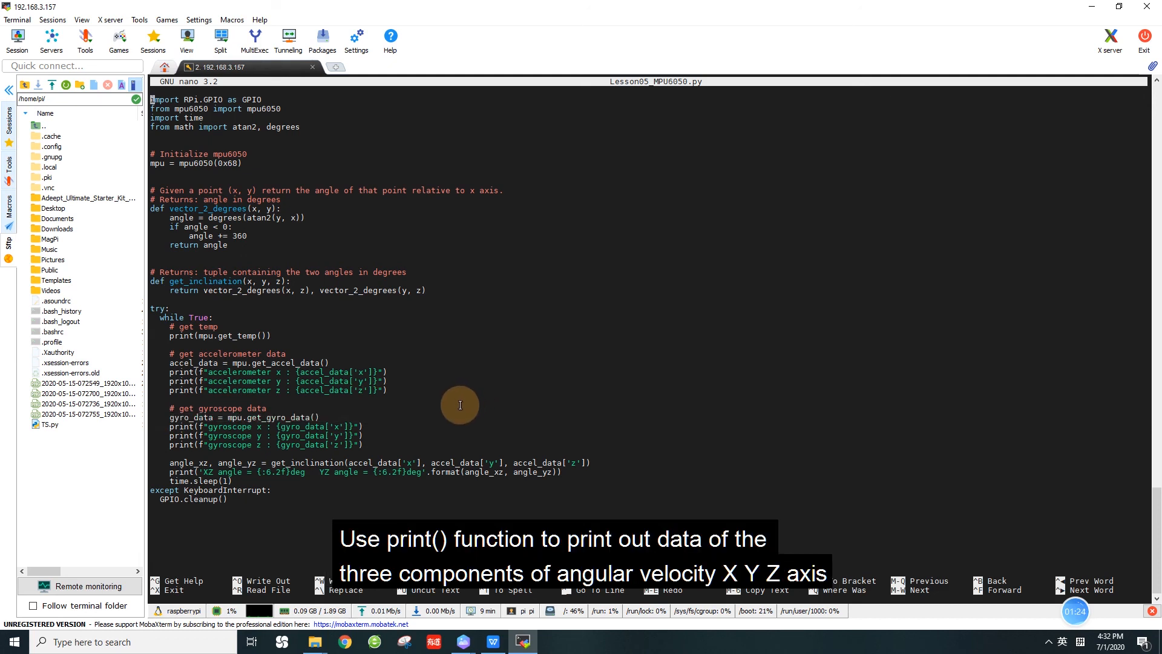
mouse_move(369, 426)
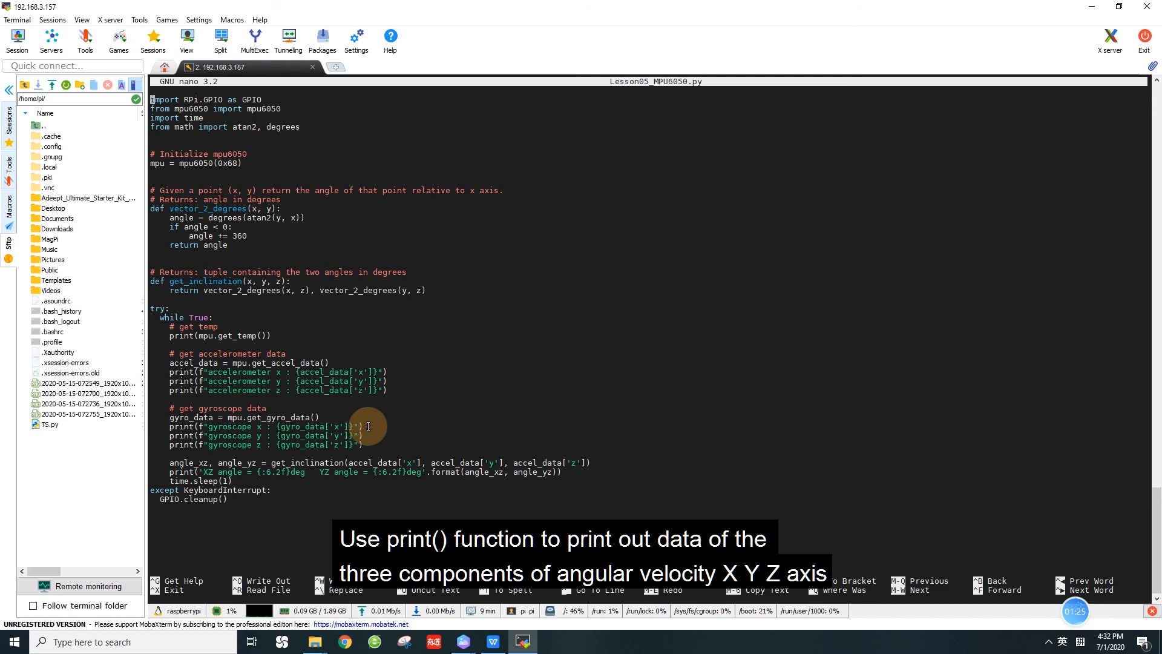
mouse_move(171, 426)
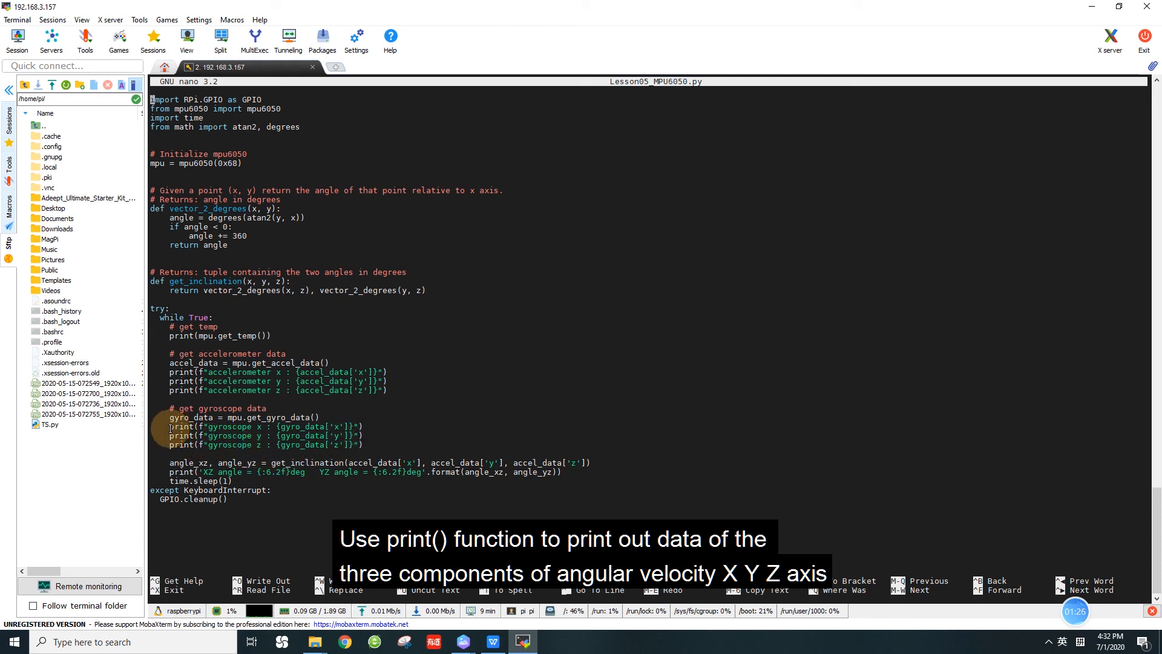